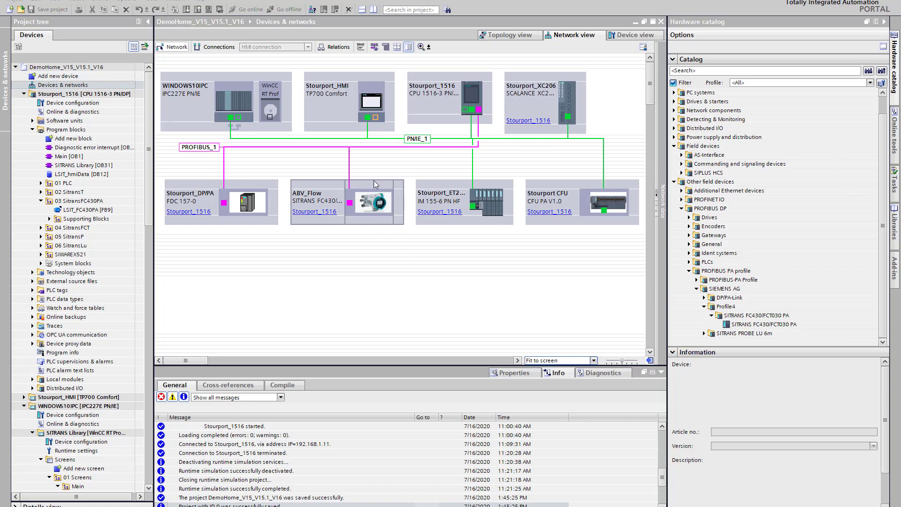
{"action": "mouse_move", "coordinate": [361, 213]}
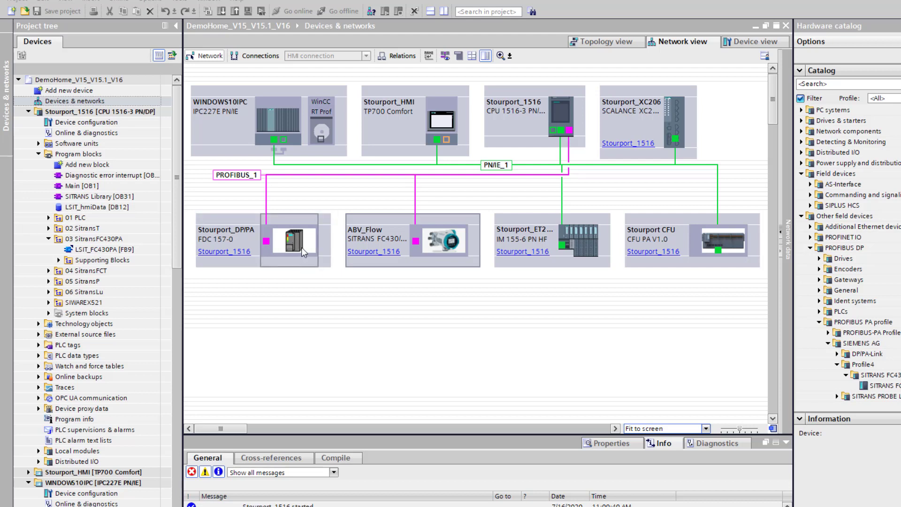
{"action": "mouse_move", "coordinate": [310, 244]}
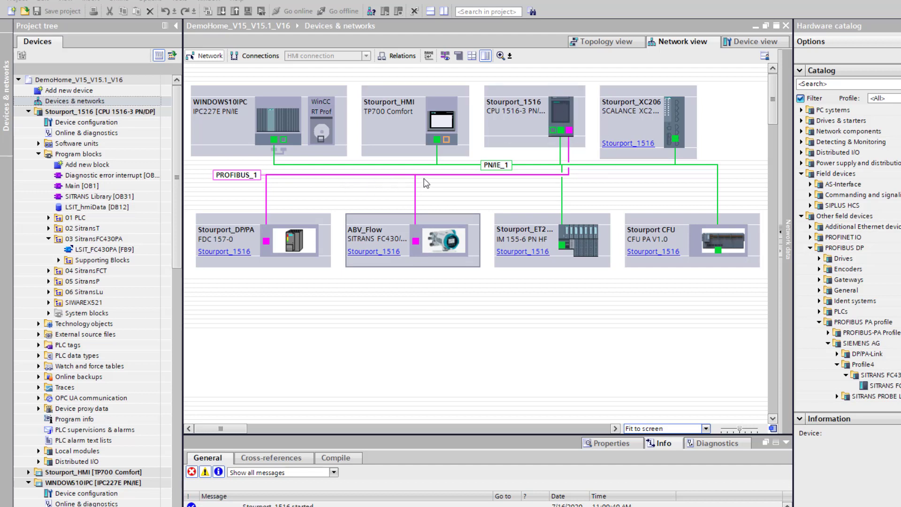
Show the PROFIBUS_1 subnet's network settings, including highest PROFIBUS address 126
{"action": "left_click", "coordinate": [235, 174]}
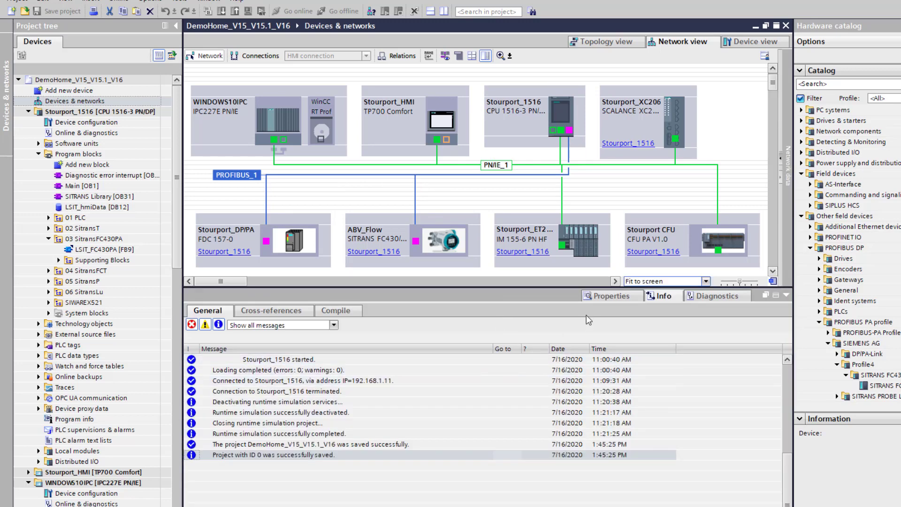
{"action": "left_click", "coordinate": [235, 174]}
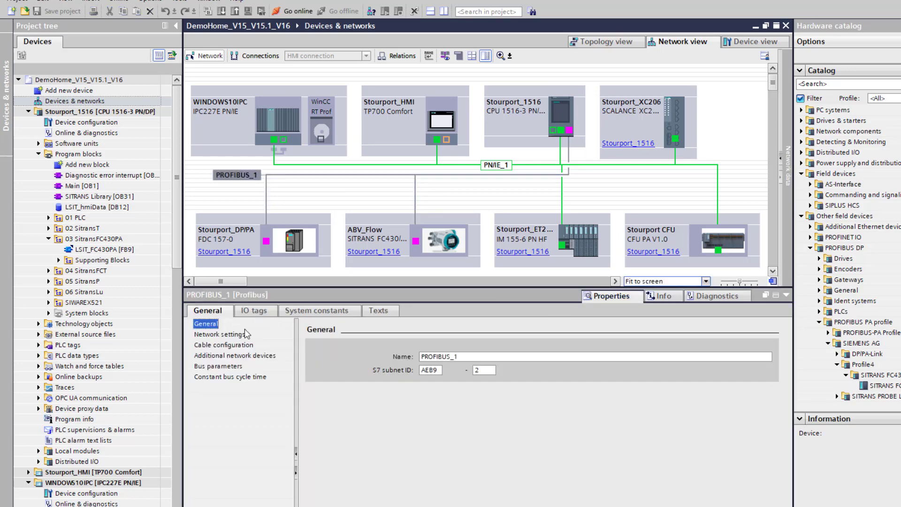
{"action": "left_click", "coordinate": [219, 334]}
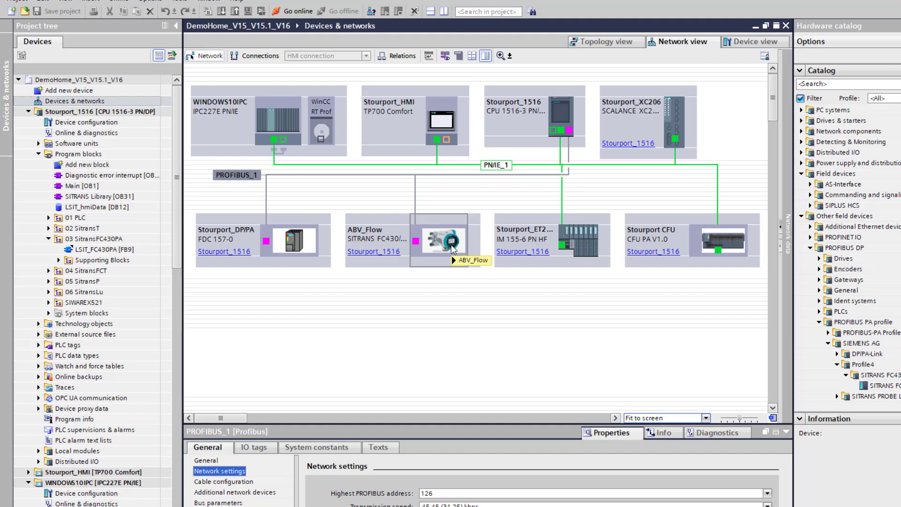
{"action": "mouse_move", "coordinate": [454, 250]}
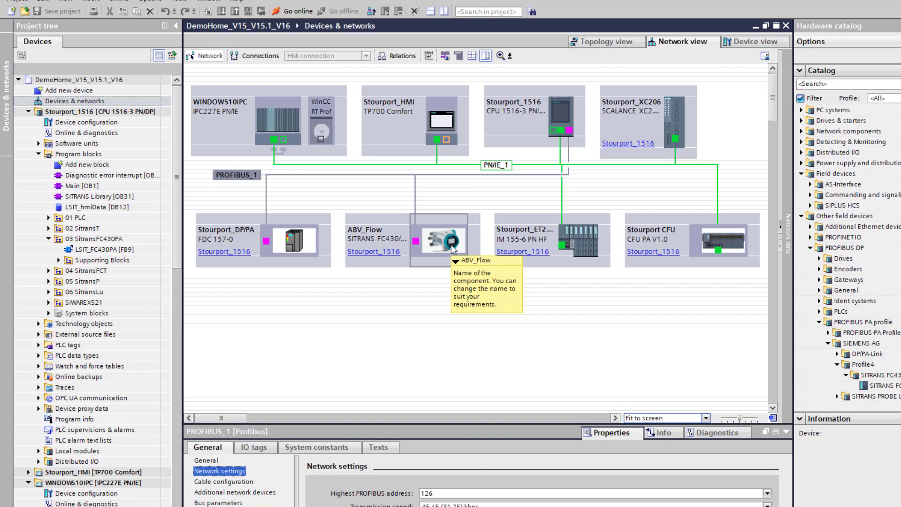
{"action": "mouse_move", "coordinate": [586, 351]}
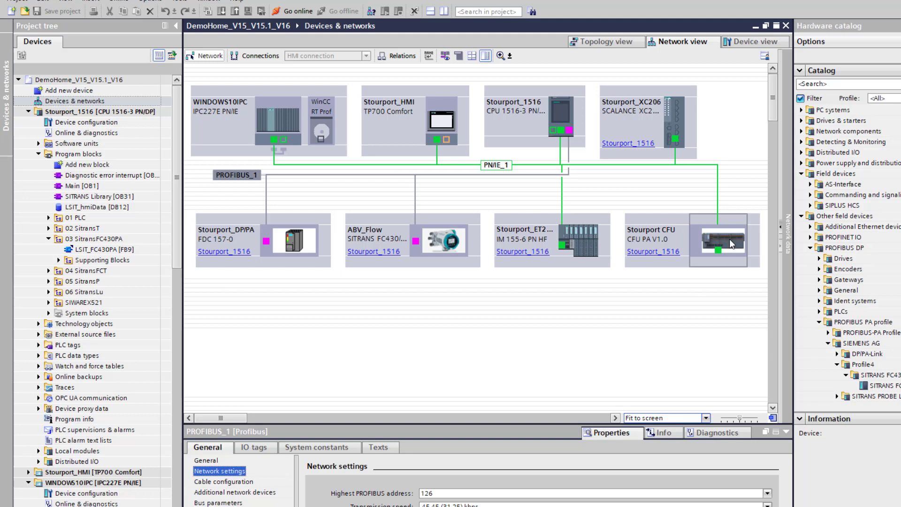
{"action": "mouse_move", "coordinate": [730, 242]}
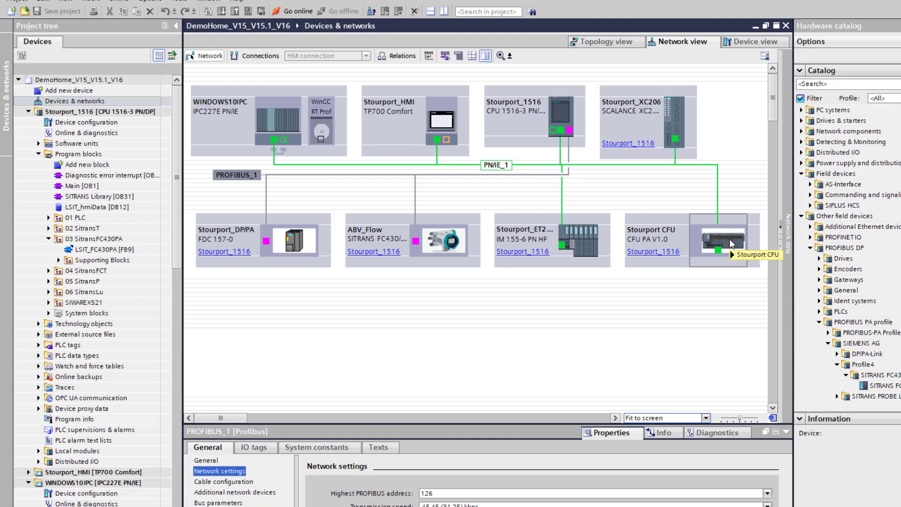
{"action": "mouse_move", "coordinate": [730, 244]}
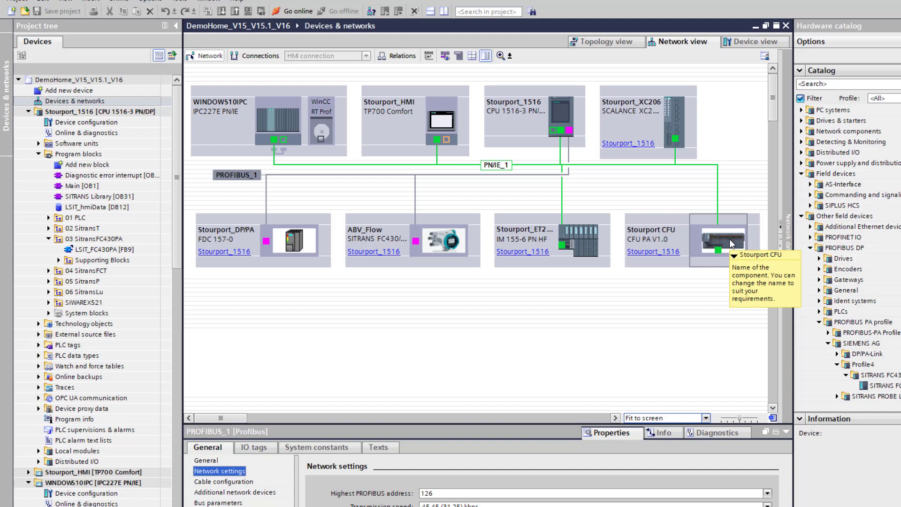
{"action": "mouse_move", "coordinate": [535, 368]}
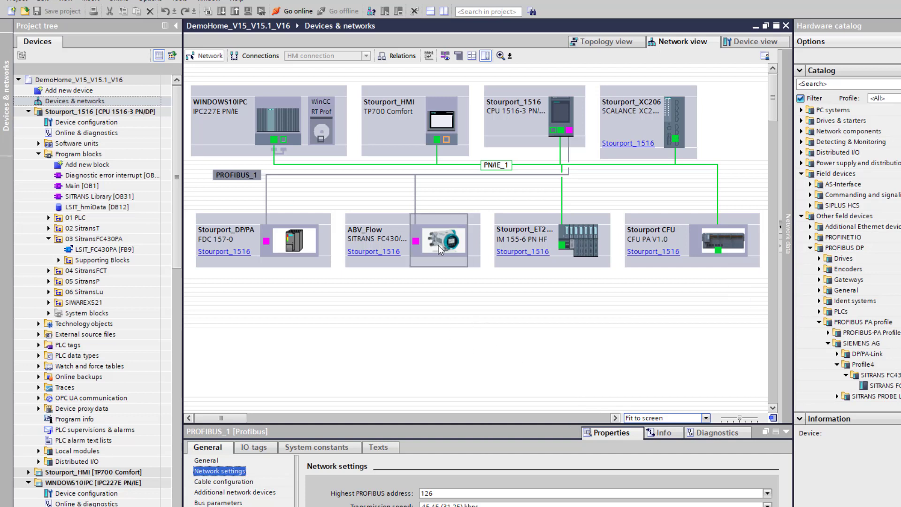
{"action": "mouse_move", "coordinate": [445, 248]}
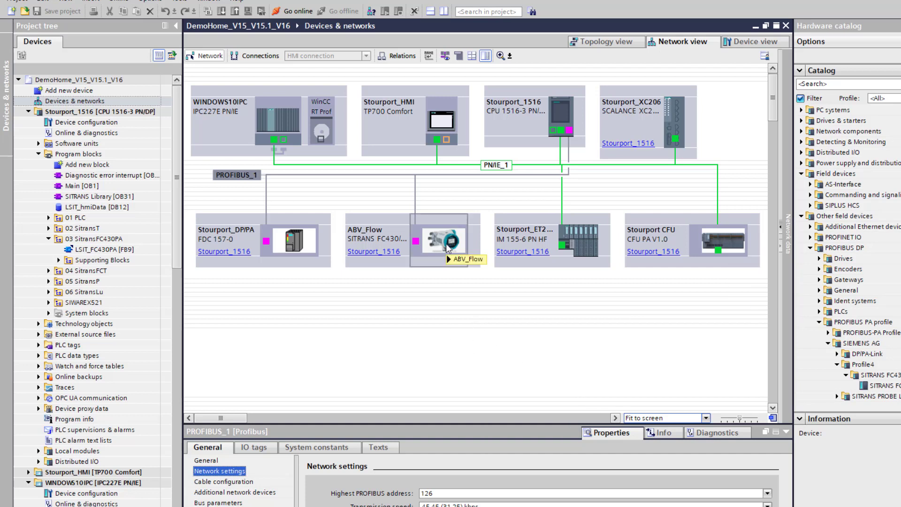
{"action": "mouse_move", "coordinate": [717, 264]}
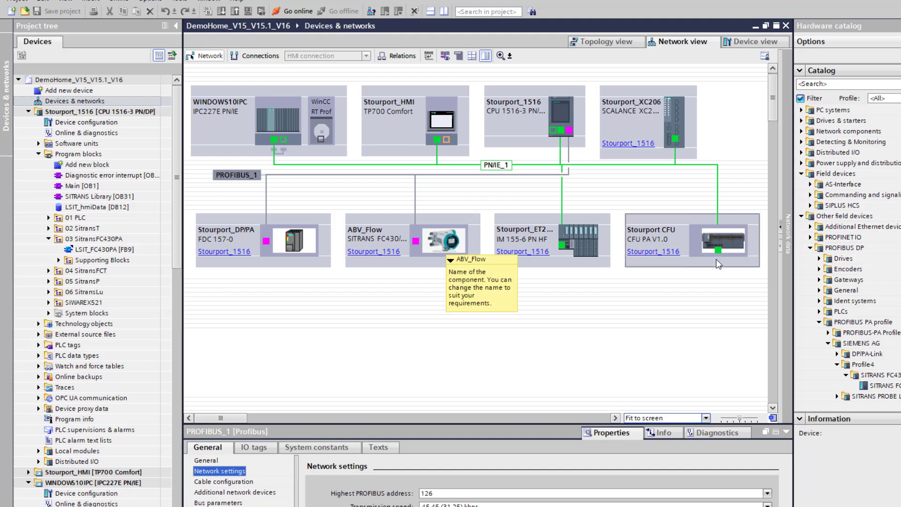
{"action": "mouse_move", "coordinate": [717, 264]}
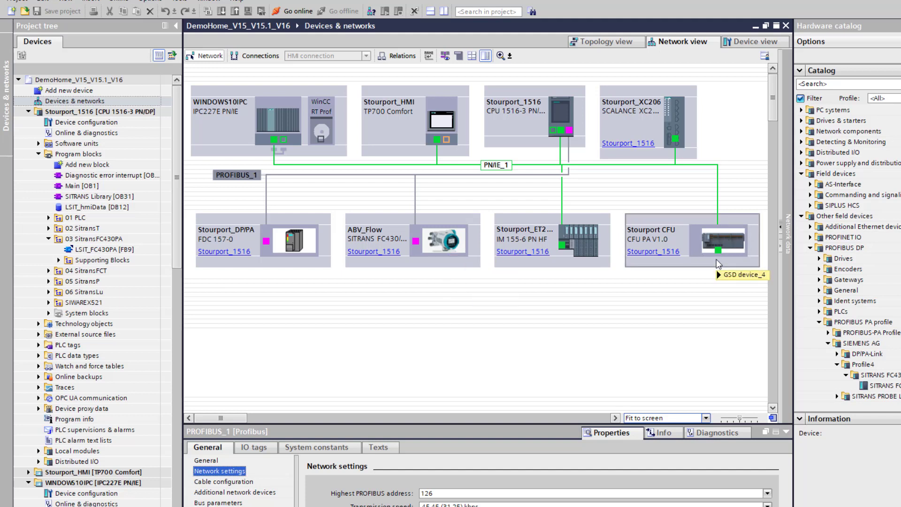
{"action": "mouse_move", "coordinate": [729, 241]}
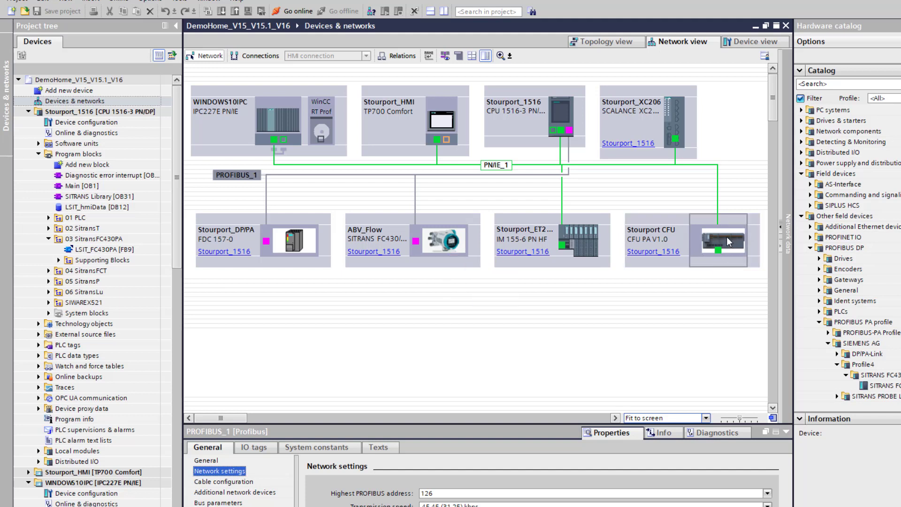
{"action": "mouse_move", "coordinate": [728, 241]}
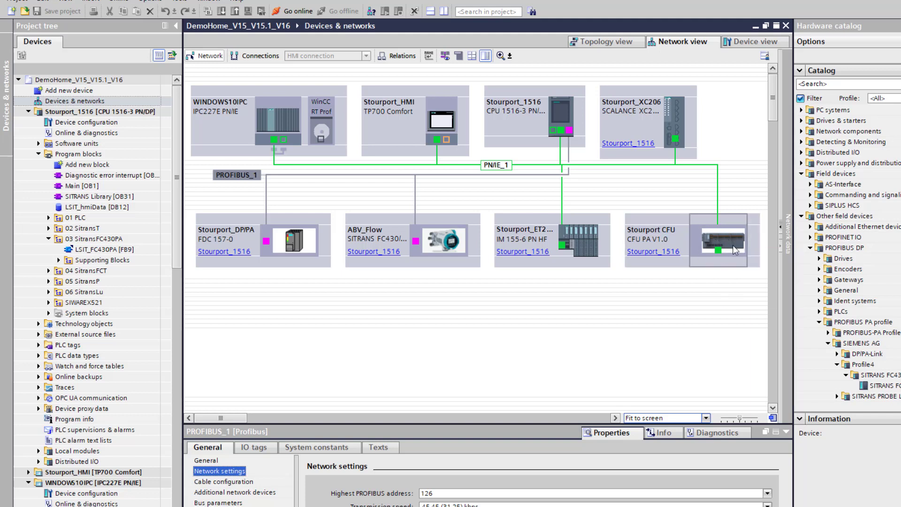
{"action": "mouse_move", "coordinate": [724, 253]}
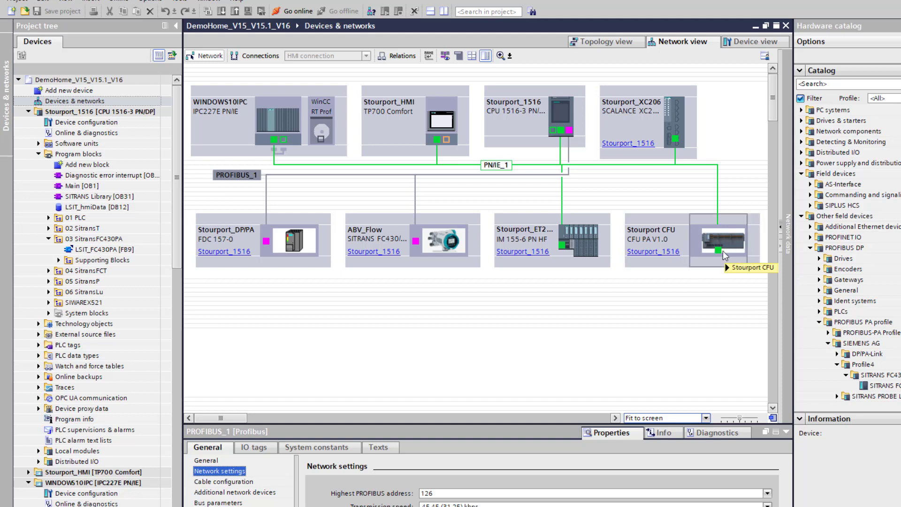
{"action": "mouse_move", "coordinate": [888, 428]}
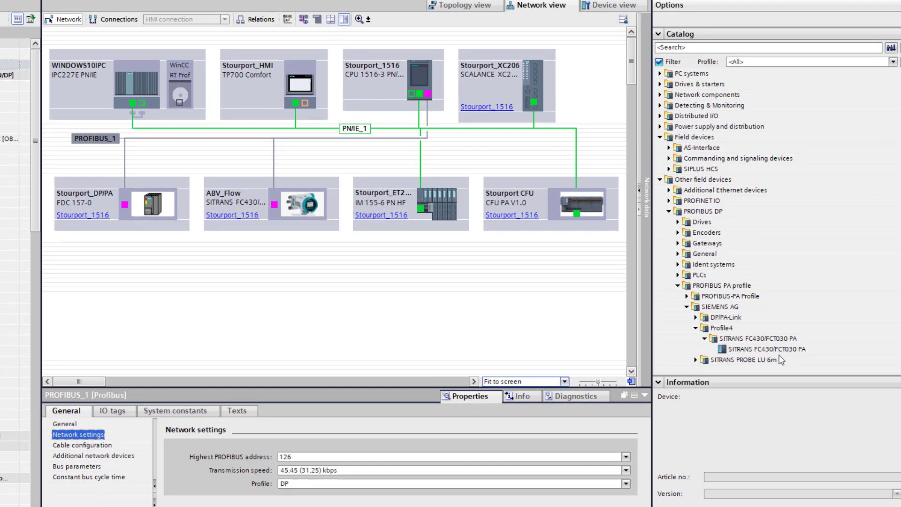
{"action": "mouse_move", "coordinate": [807, 358]}
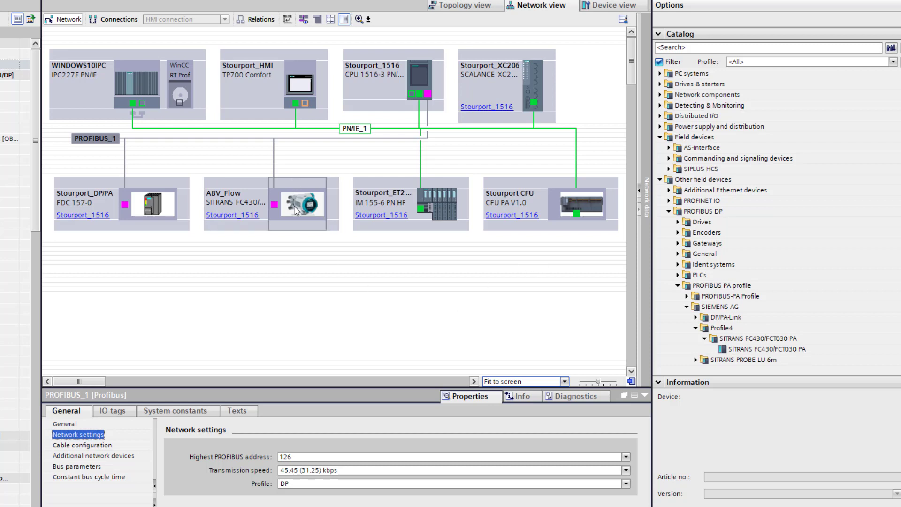
Select the ABV_Flow flowmeter in the Network view to show its general properties
{"action": "left_click", "coordinate": [297, 203]}
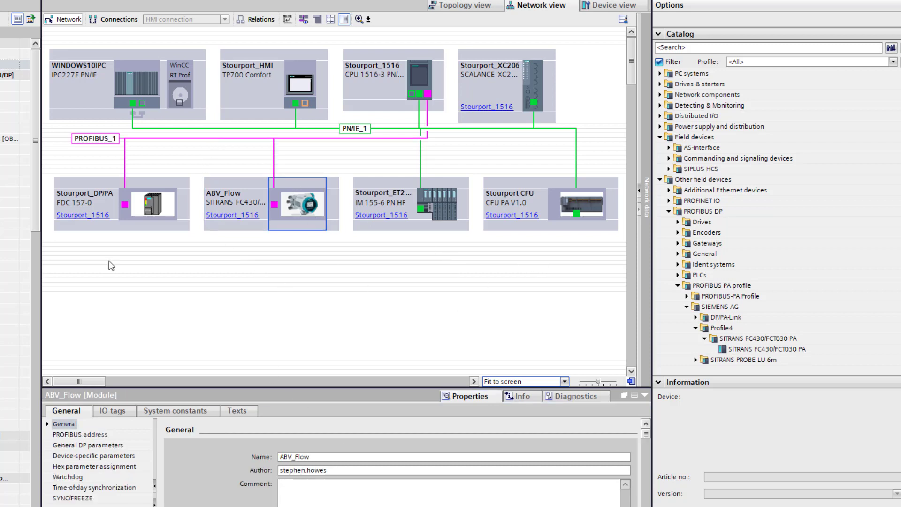
{"action": "mouse_move", "coordinate": [169, 371]}
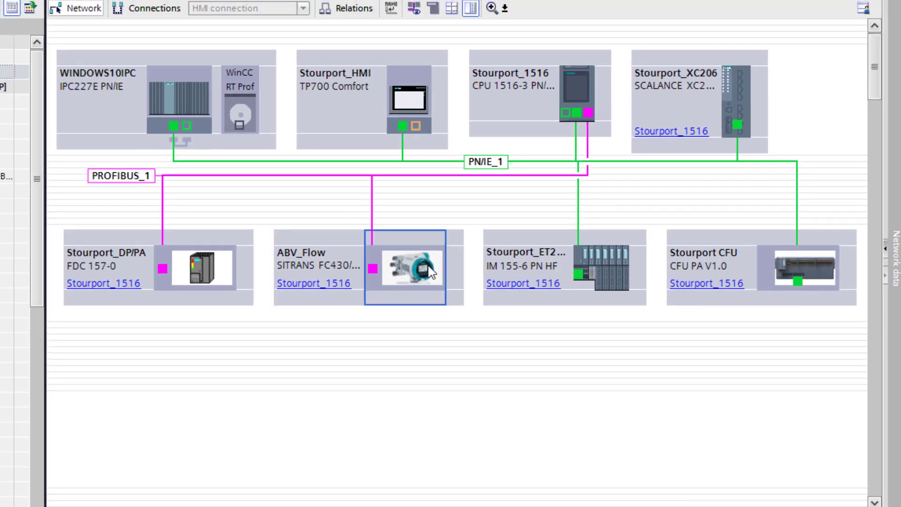
Open ABV_Flow's device view to list modules like Mass flow_1 and Density_1
{"action": "double_click", "coordinate": [407, 267]}
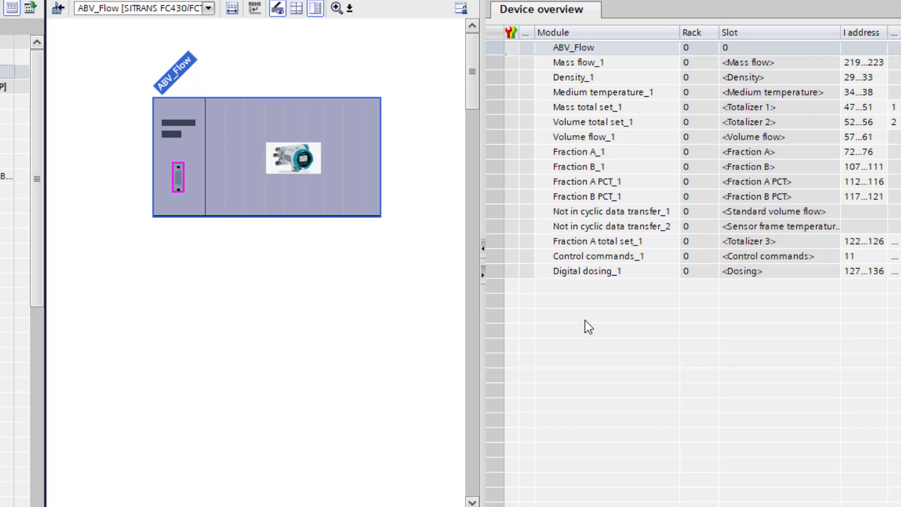
{"action": "mouse_move", "coordinate": [773, 102]}
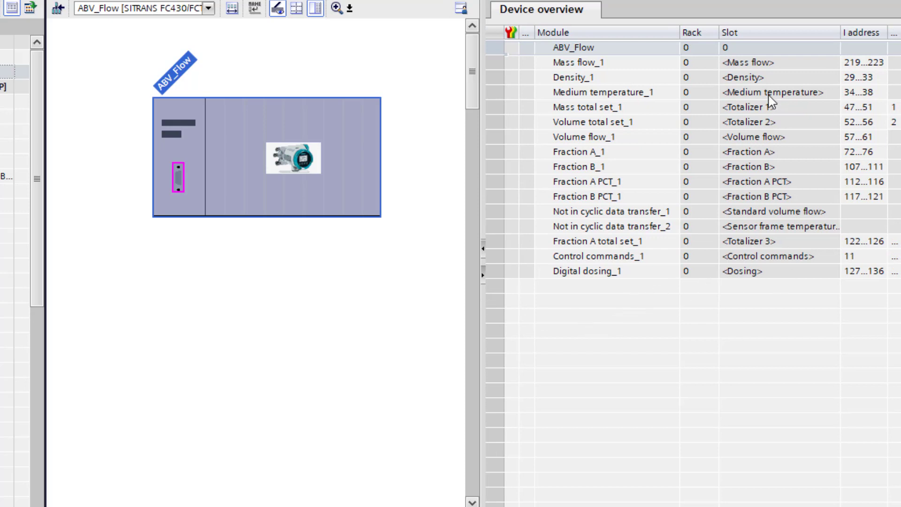
{"action": "mouse_move", "coordinate": [744, 249]}
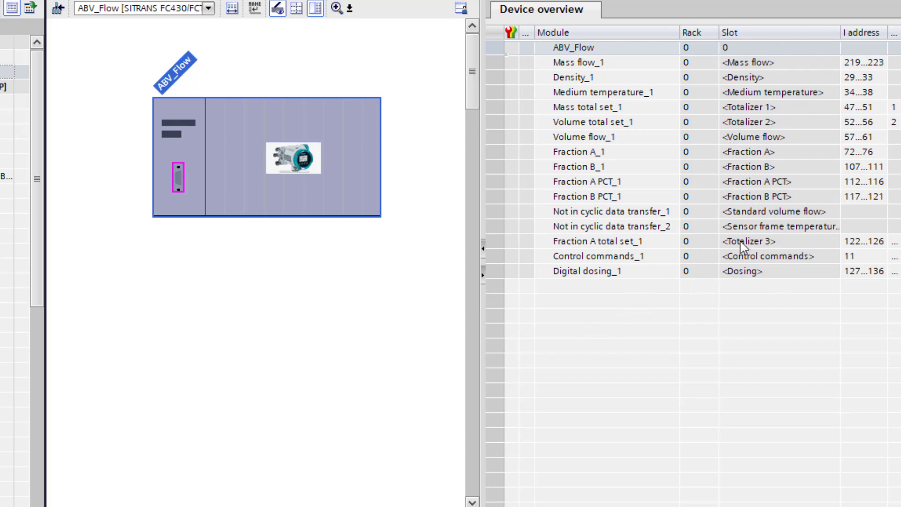
{"action": "mouse_move", "coordinate": [516, 158]}
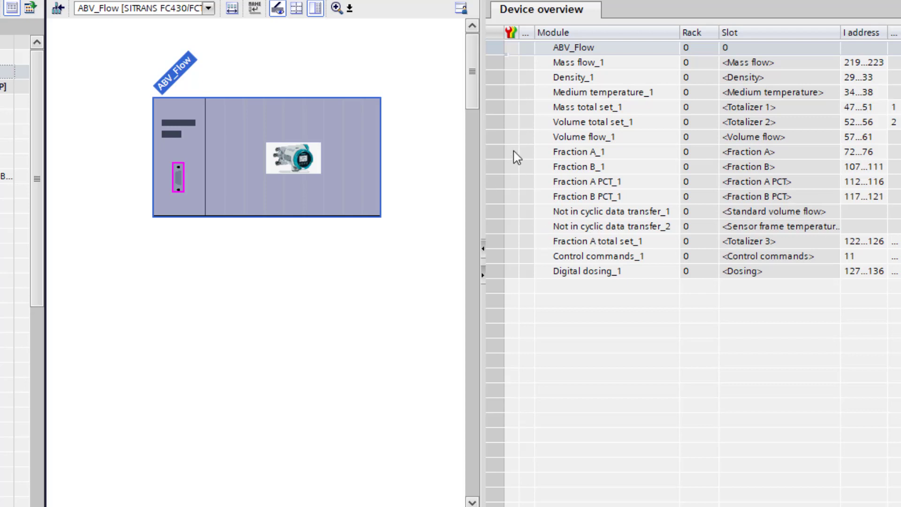
{"action": "mouse_move", "coordinate": [665, 161]}
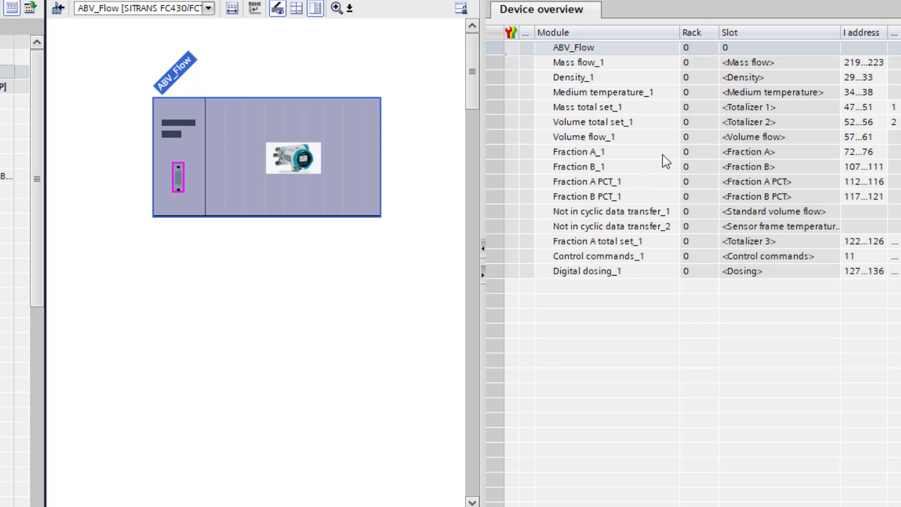
{"action": "mouse_move", "coordinate": [833, 186]}
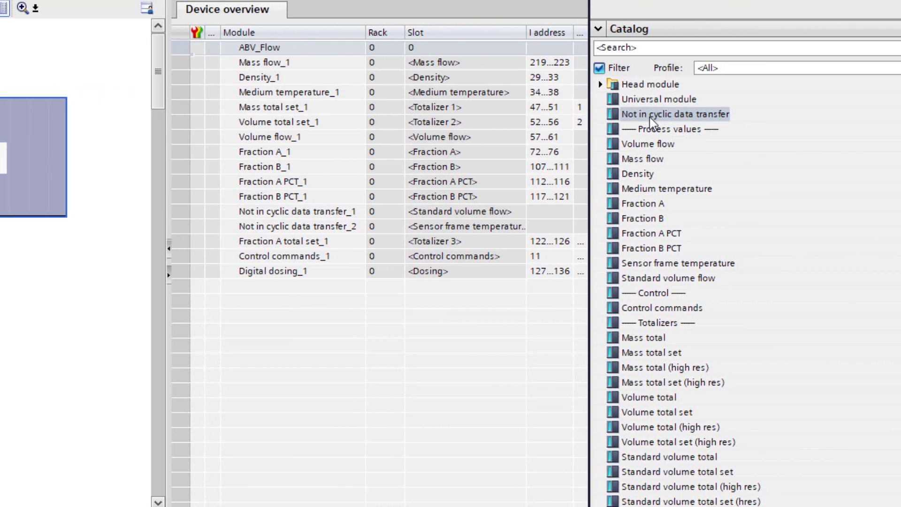
{"action": "mouse_move", "coordinate": [412, 137]}
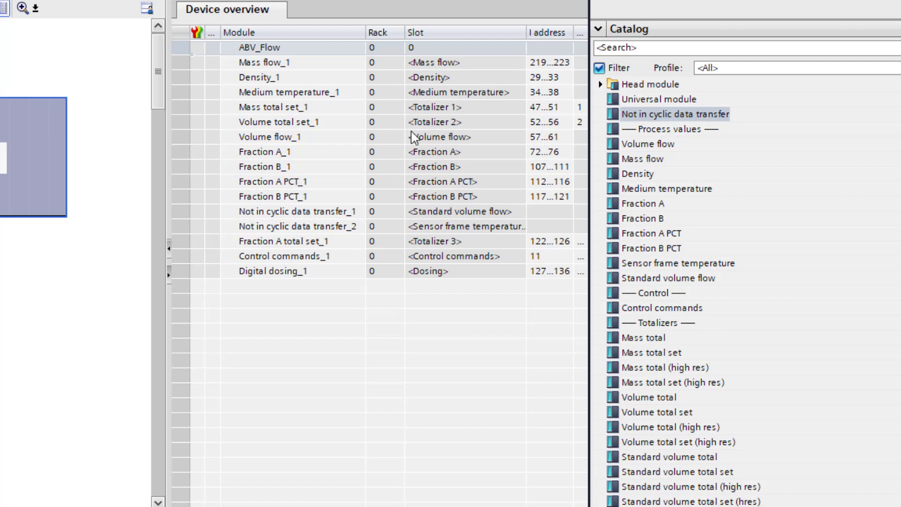
{"action": "mouse_move", "coordinate": [281, 143]}
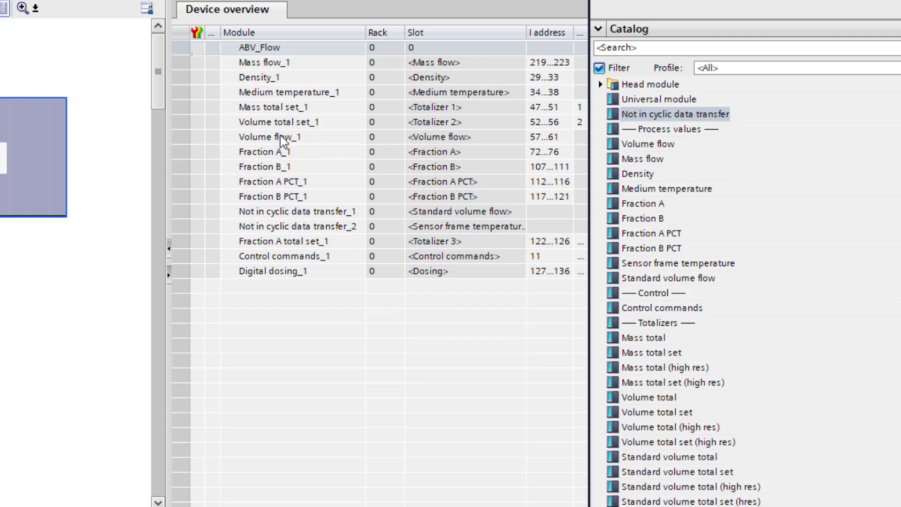
{"action": "mouse_move", "coordinate": [332, 121]}
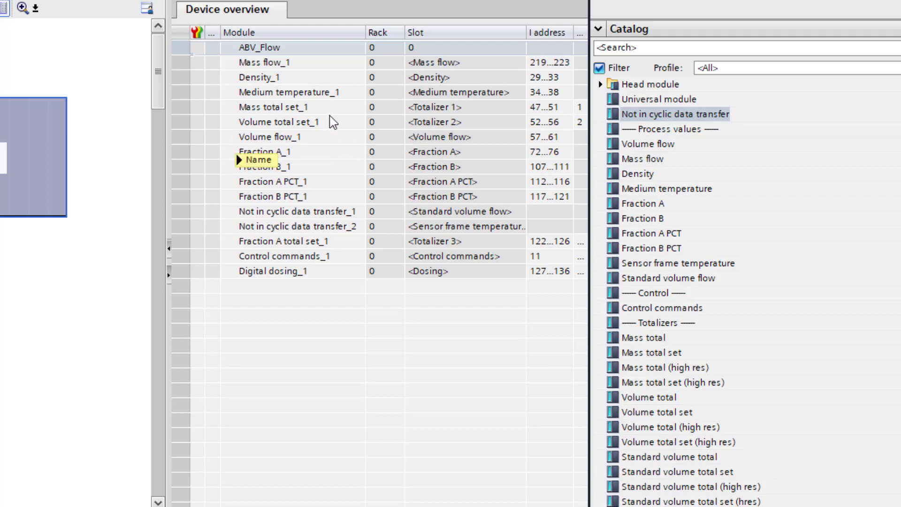
{"action": "mouse_move", "coordinate": [486, 146]}
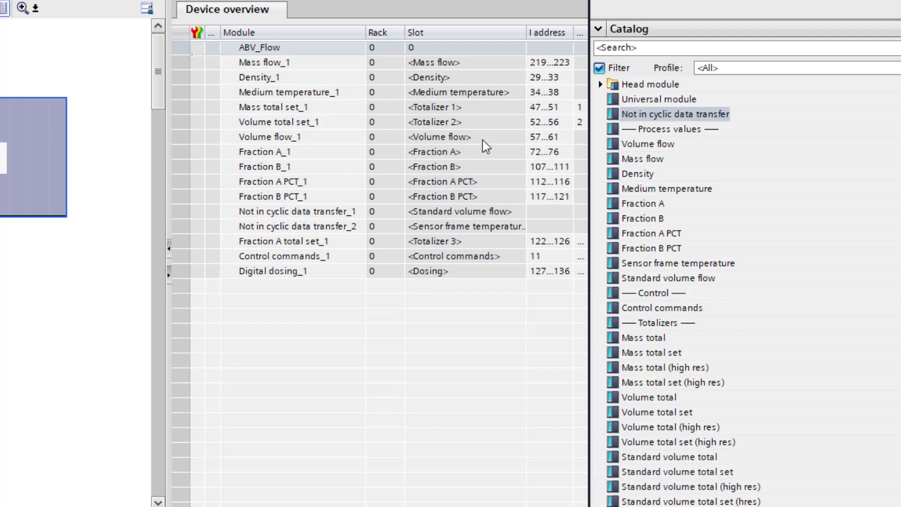
{"action": "mouse_move", "coordinate": [479, 151]}
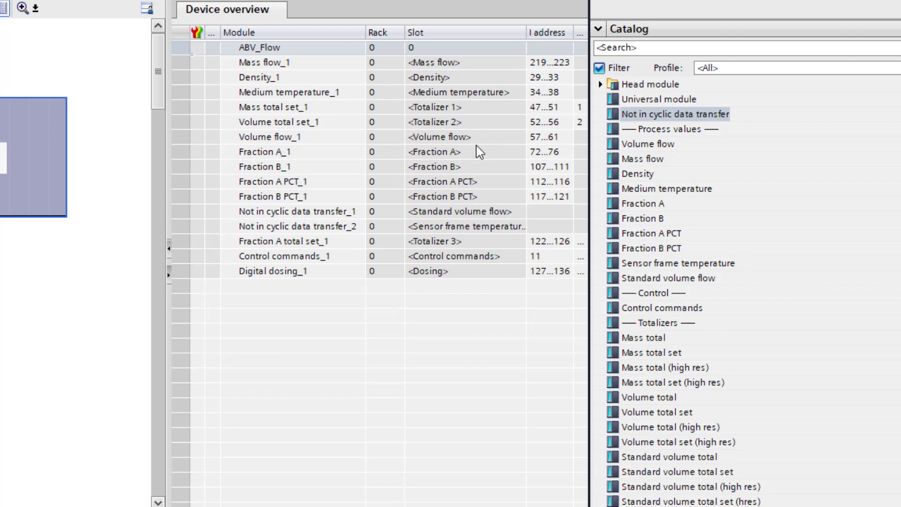
{"action": "mouse_move", "coordinate": [471, 178]}
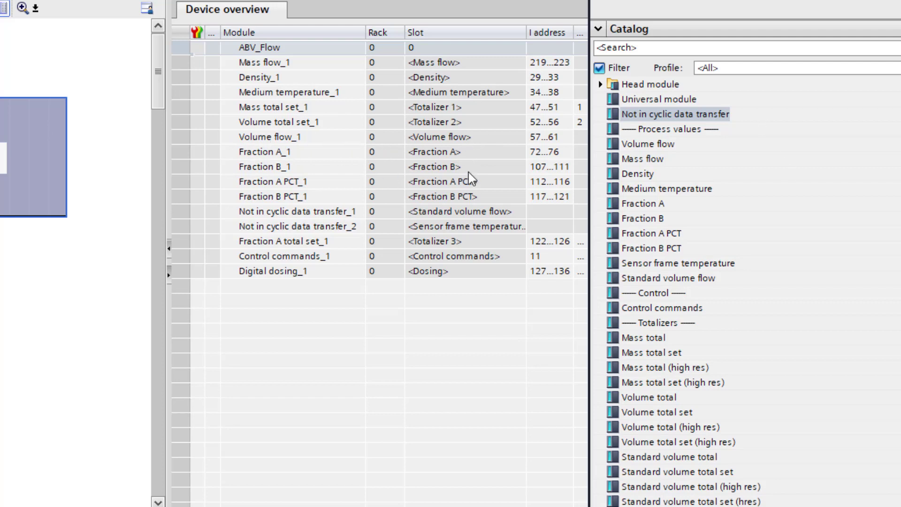
{"action": "mouse_move", "coordinate": [256, 103]}
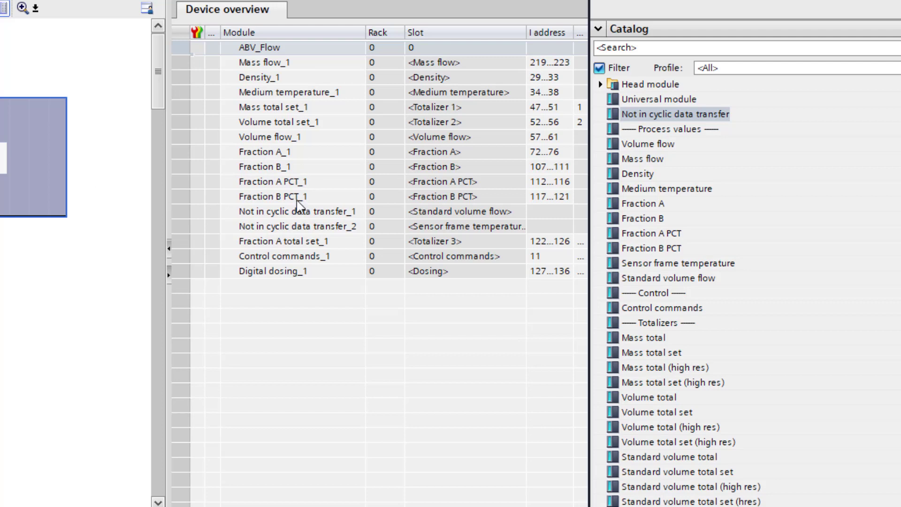
{"action": "mouse_move", "coordinate": [272, 217]}
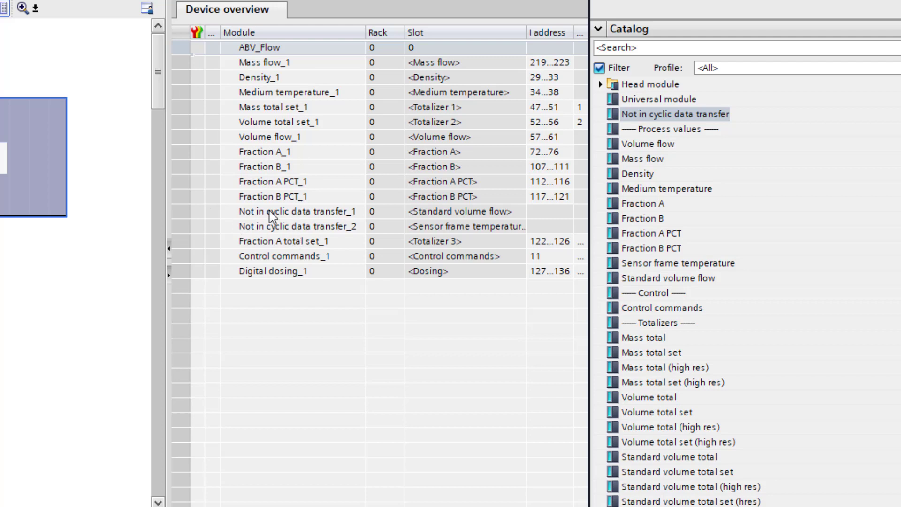
{"action": "left_click", "coordinate": [296, 211]}
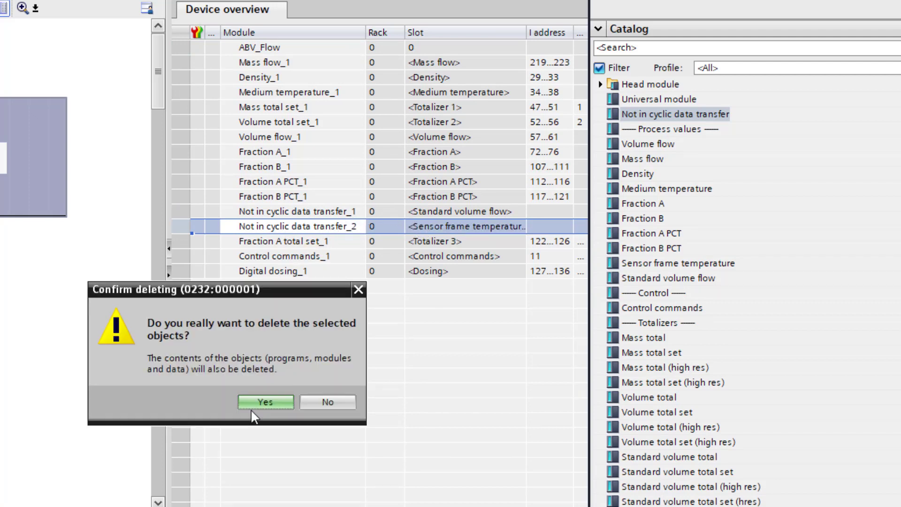
Confirm removal of the unused Not in cyclic data transfer_2 module
{"action": "left_click", "coordinate": [265, 401]}
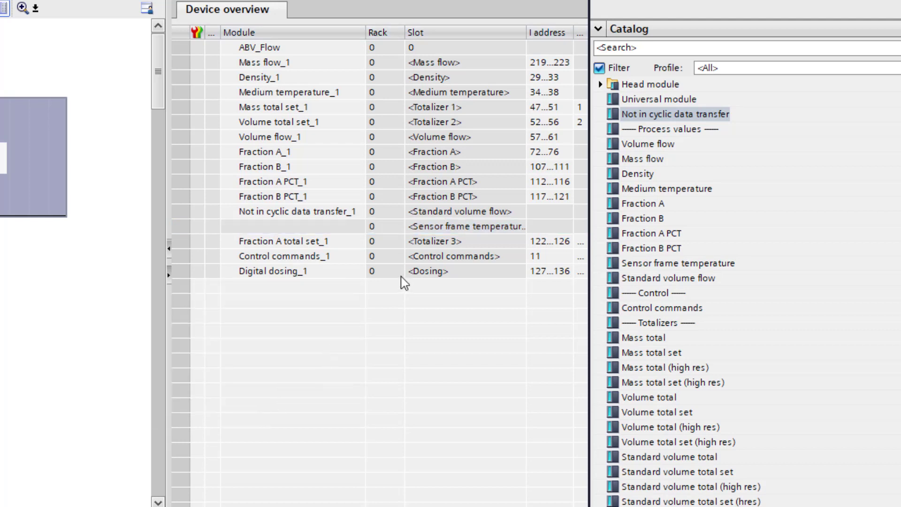
{"action": "mouse_move", "coordinate": [468, 233]}
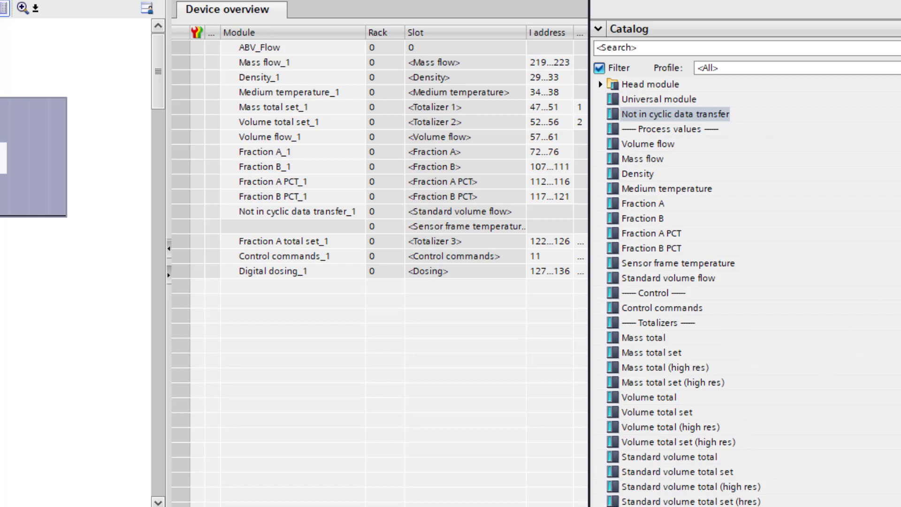
{"action": "scroll", "scroll_direction": "down", "scroll_amount": 3}
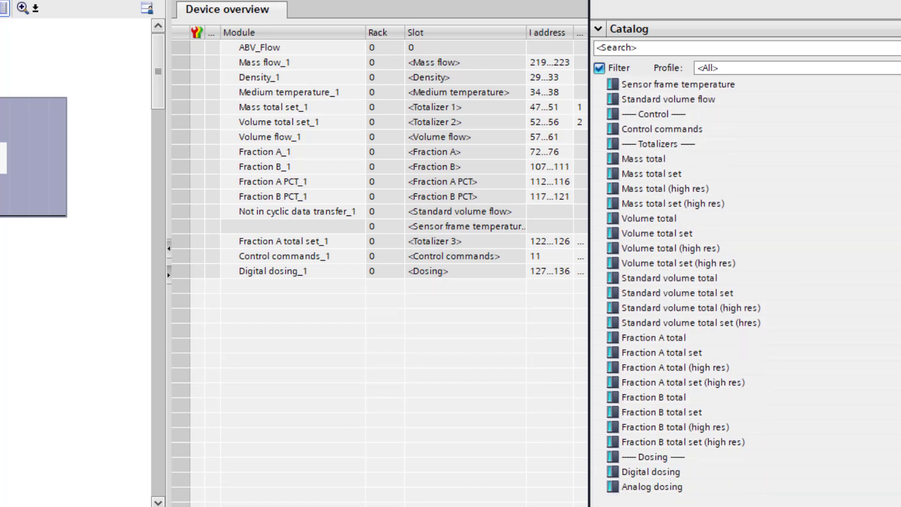
{"action": "scroll", "scroll_direction": "up", "scroll_amount": 3}
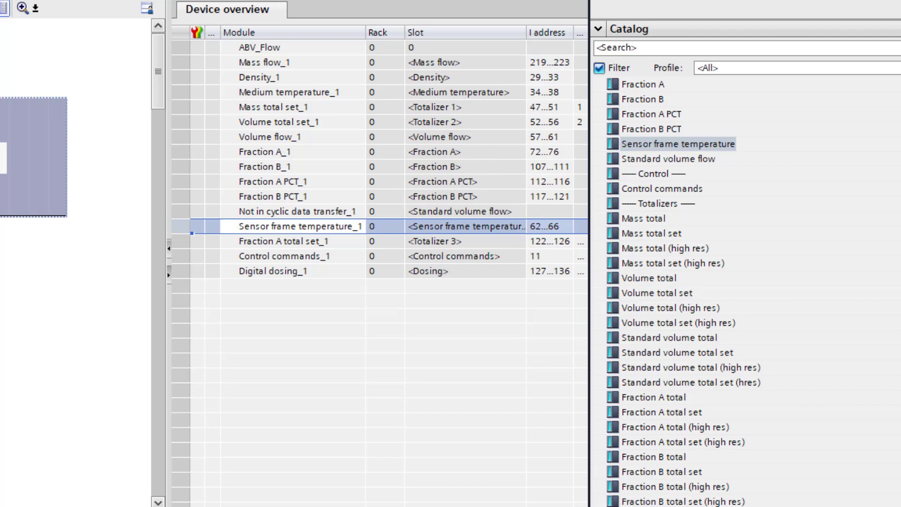
{"action": "mouse_move", "coordinate": [358, 320]}
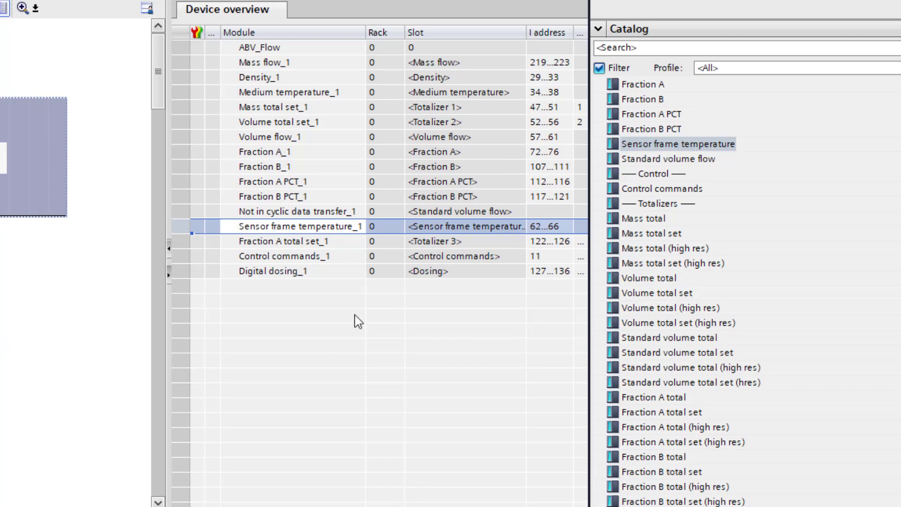
{"action": "mouse_move", "coordinate": [450, 272]}
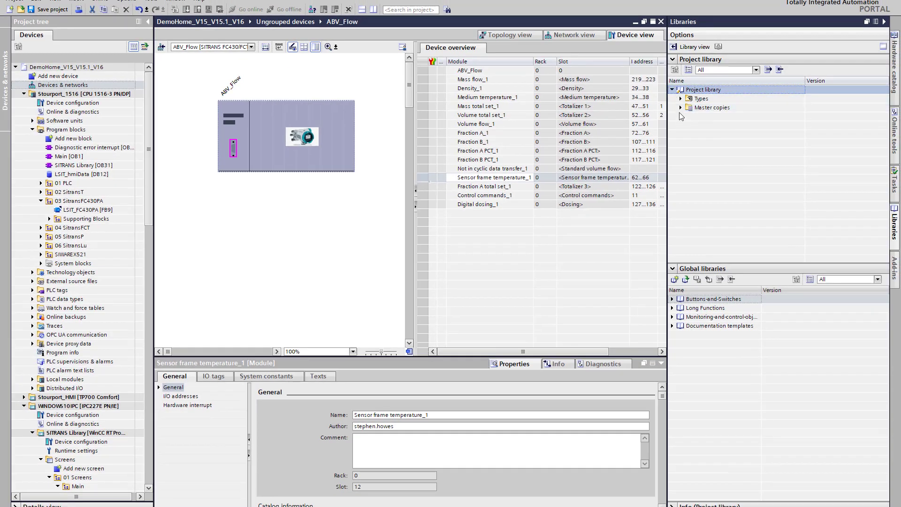
Expand Types, Master copies and 03_Template in the project library to reveal LSIT_hmiData
{"action": "left_click", "coordinate": [689, 98]}
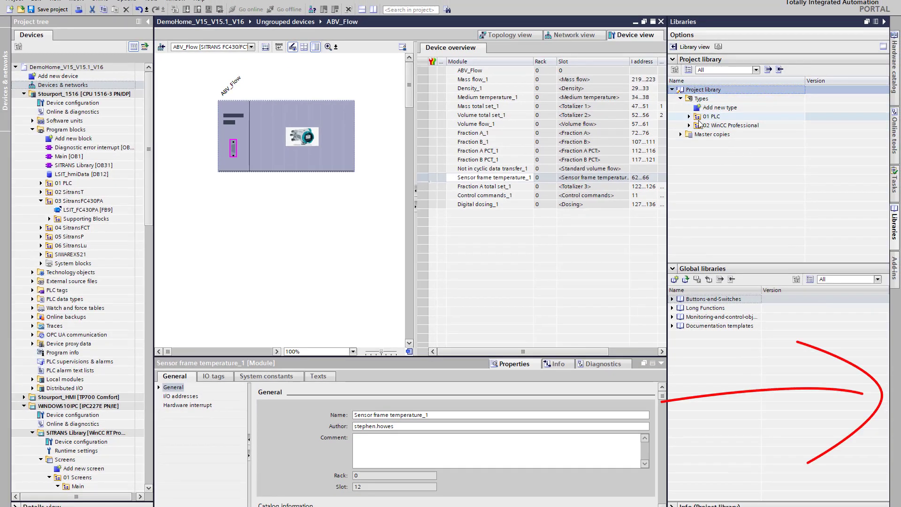
{"action": "left_click", "coordinate": [680, 133]}
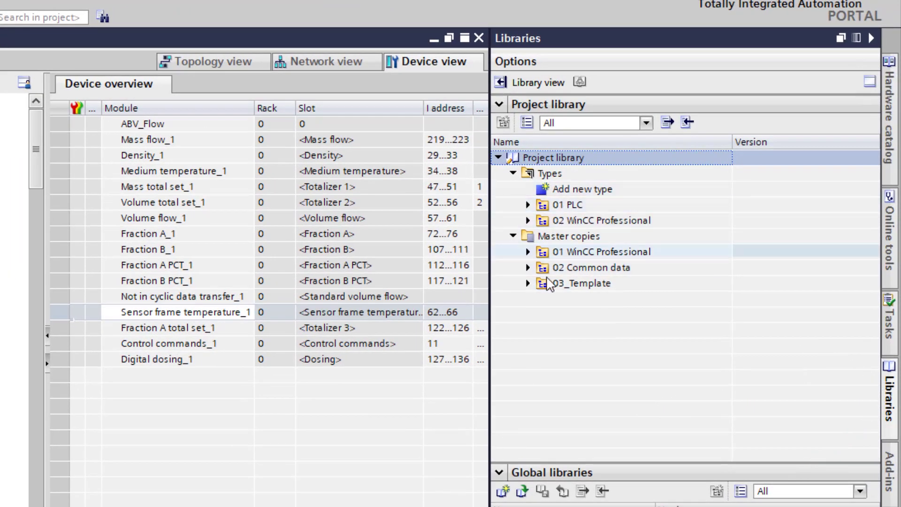
{"action": "left_click", "coordinate": [529, 283]}
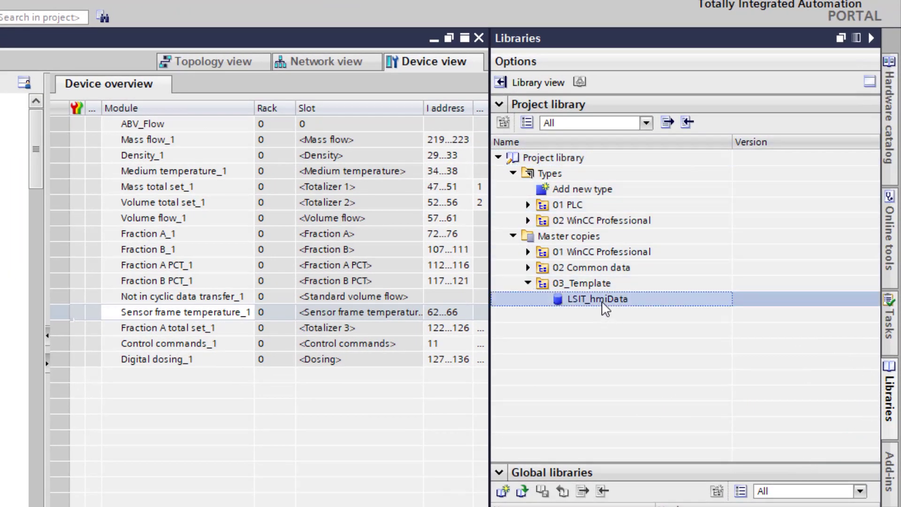
{"action": "mouse_move", "coordinate": [583, 313]}
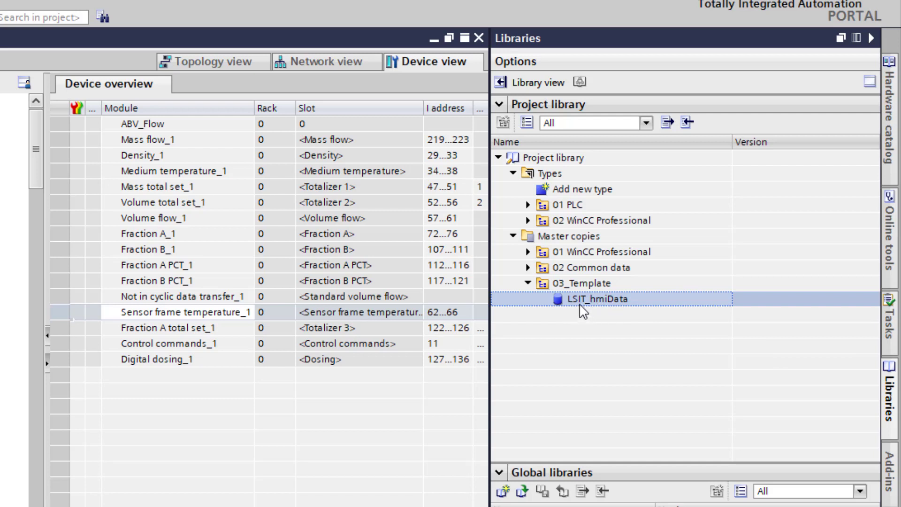
{"action": "mouse_move", "coordinate": [127, 274]}
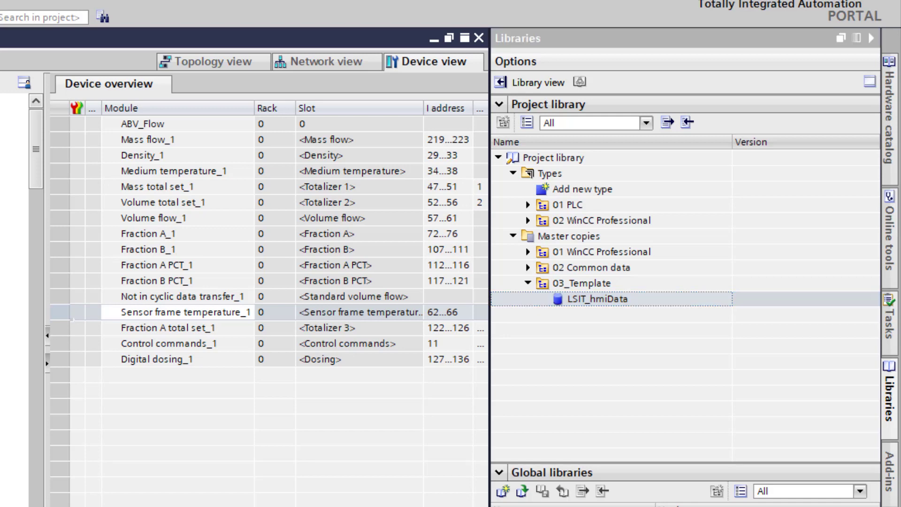
Open the LSIT_hmiData data block to view its Sitrans static arrays
{"action": "double_click", "coordinate": [578, 298]}
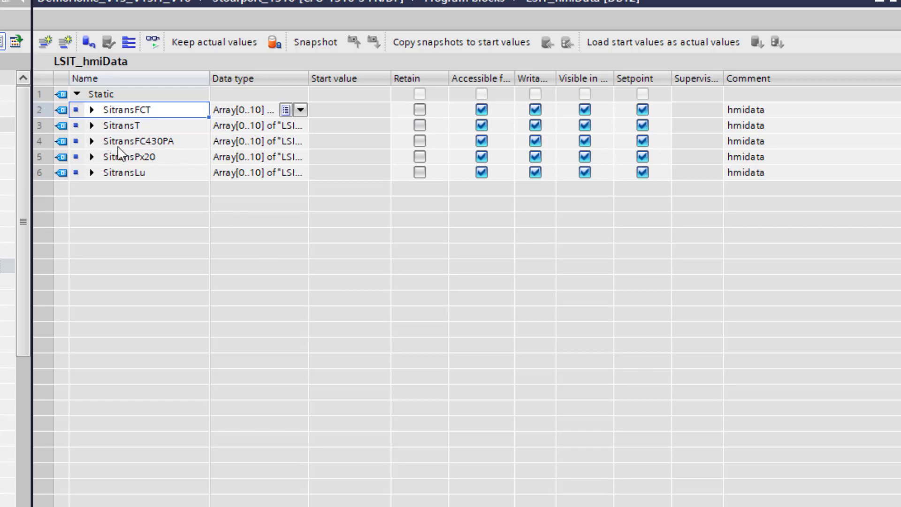
{"action": "mouse_move", "coordinate": [143, 189]}
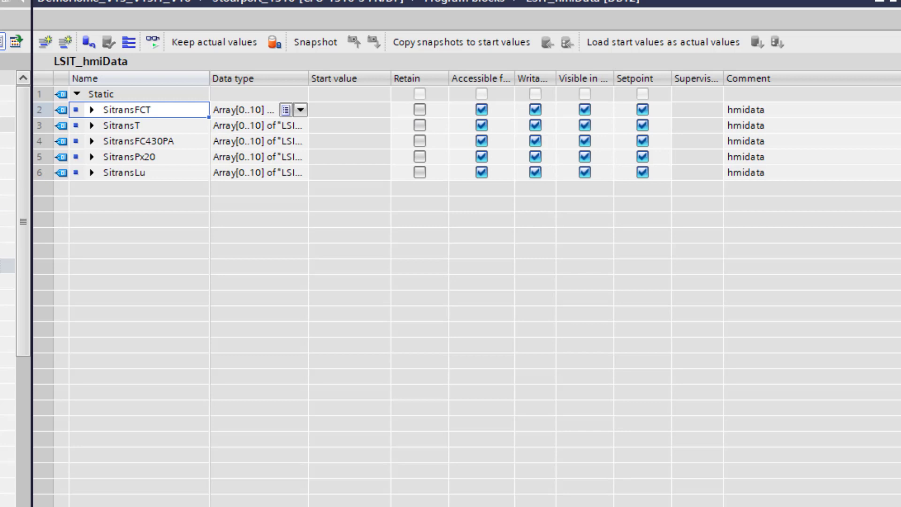
{"action": "mouse_move", "coordinate": [45, 192]}
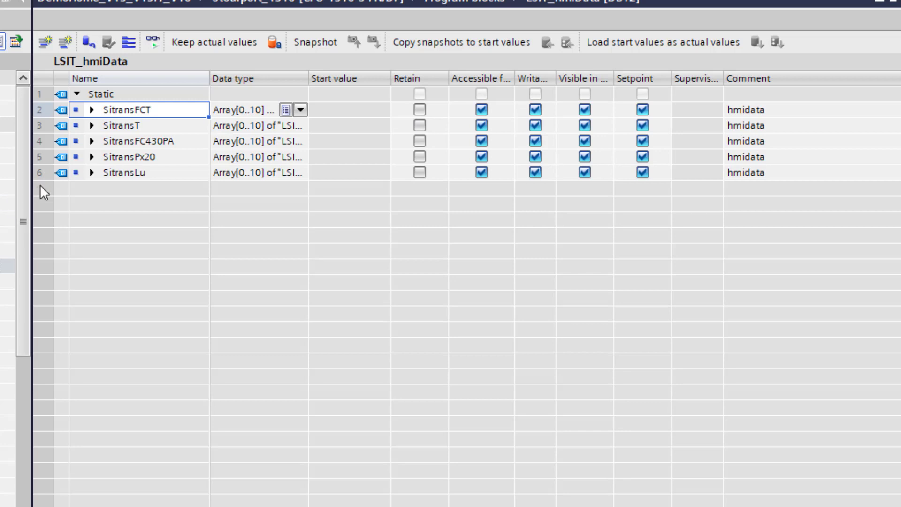
{"action": "mouse_move", "coordinate": [161, 161]}
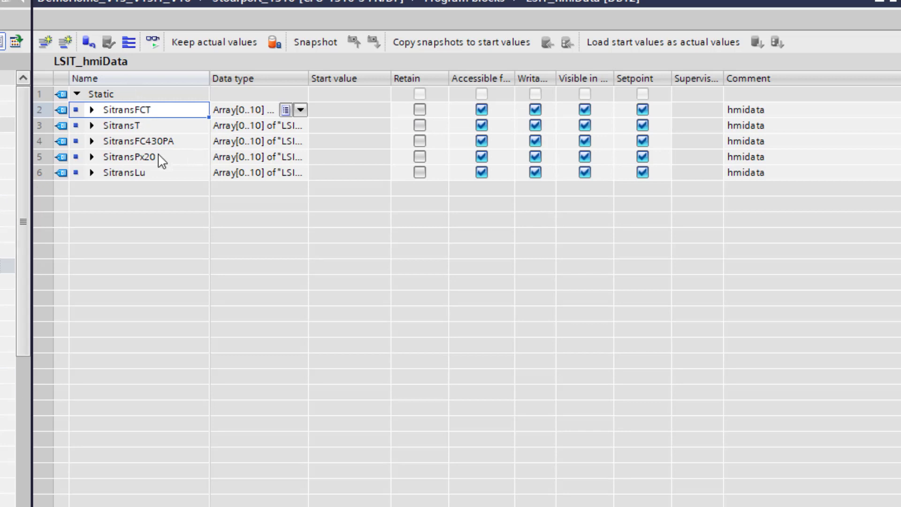
{"action": "mouse_move", "coordinate": [130, 243]}
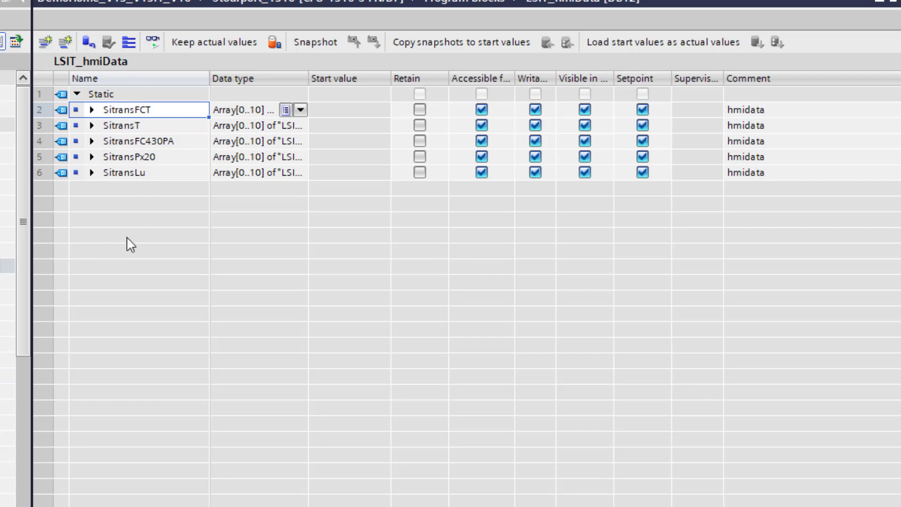
{"action": "mouse_move", "coordinate": [127, 126]}
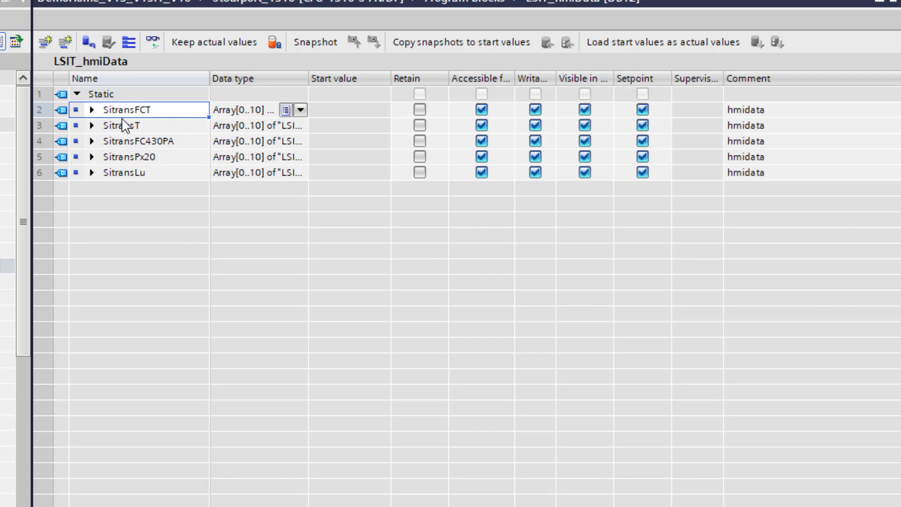
{"action": "mouse_move", "coordinate": [145, 118]}
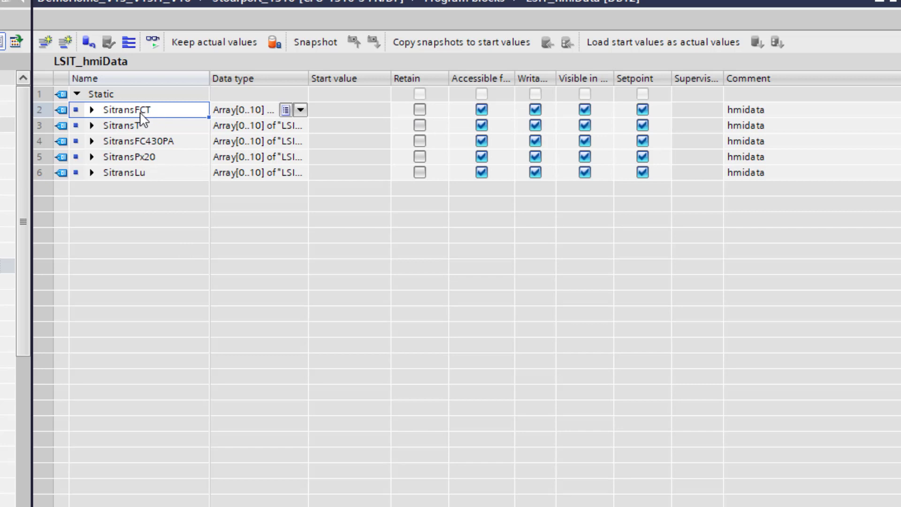
{"action": "mouse_move", "coordinate": [133, 231]}
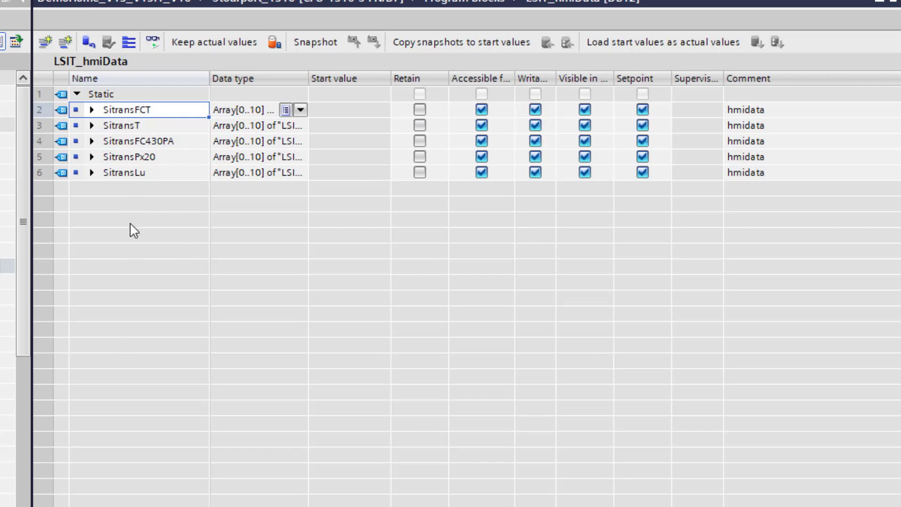
{"action": "mouse_move", "coordinate": [133, 170]}
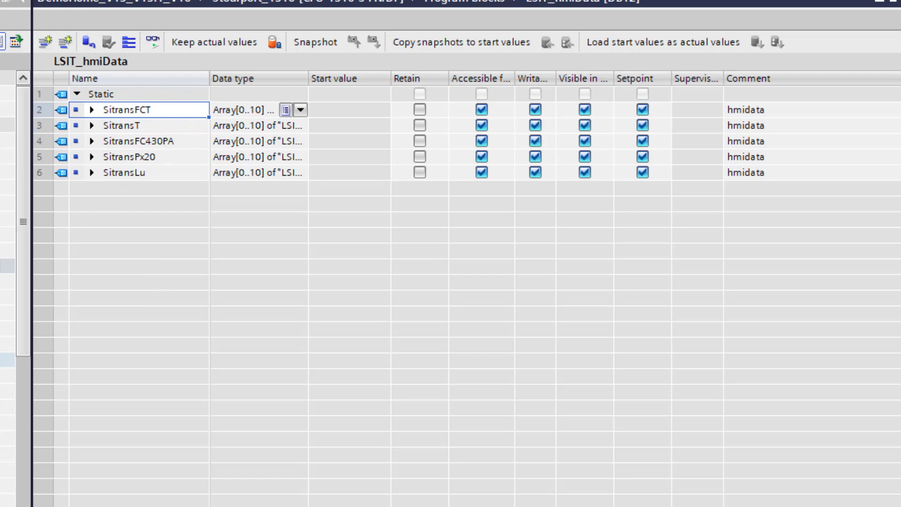
{"action": "mouse_move", "coordinate": [817, 180]}
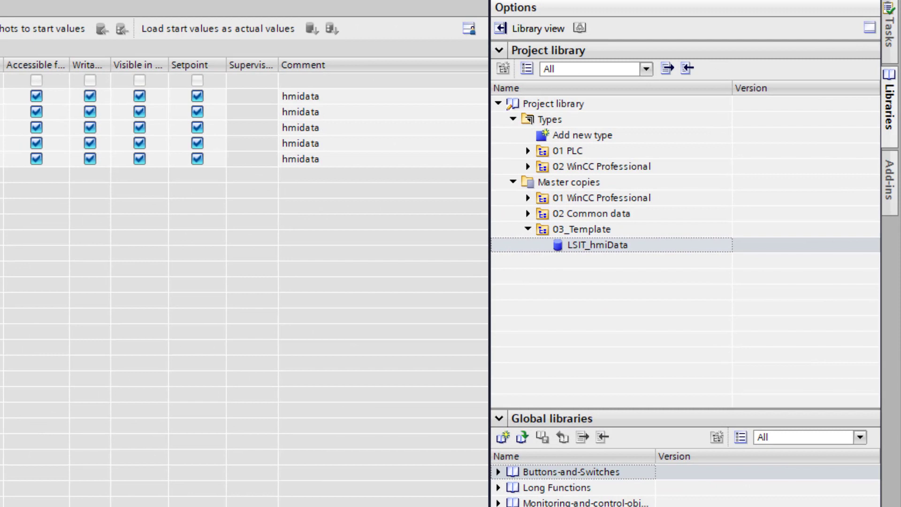
Collapse 03_Template and expand 01 PLC > 03 SitransFC430PA library types
{"action": "left_click", "coordinate": [527, 228]}
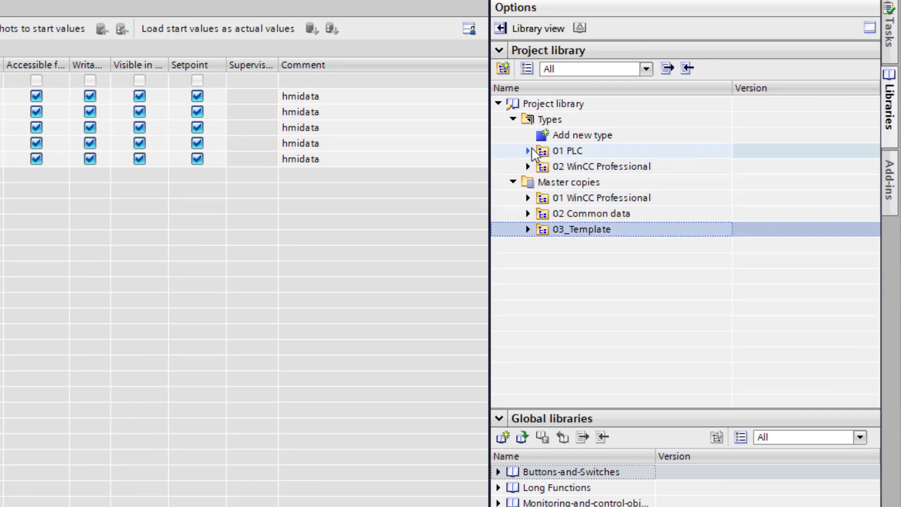
{"action": "left_click", "coordinate": [527, 150]}
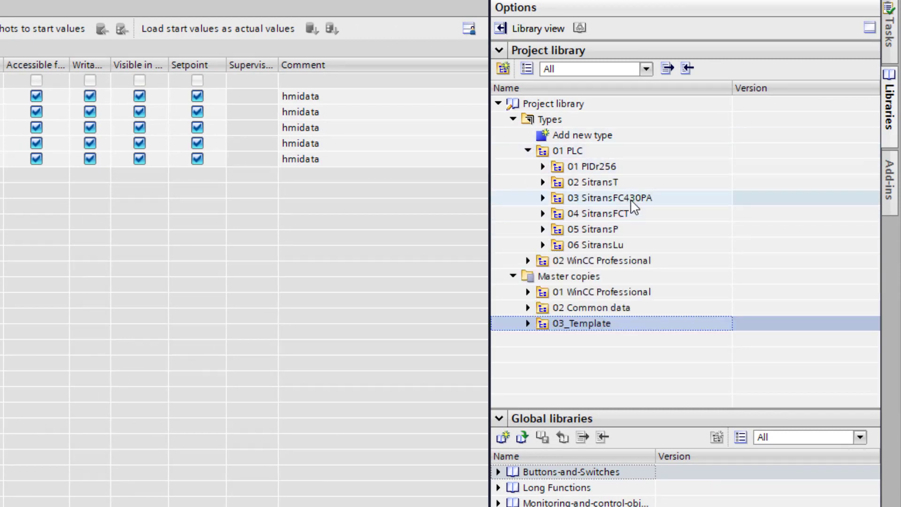
{"action": "mouse_move", "coordinate": [598, 213]}
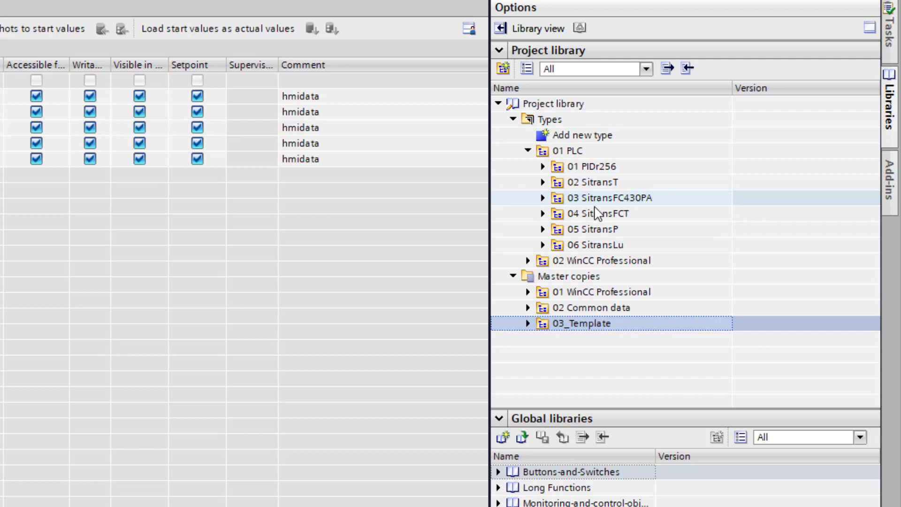
{"action": "left_click", "coordinate": [540, 198]}
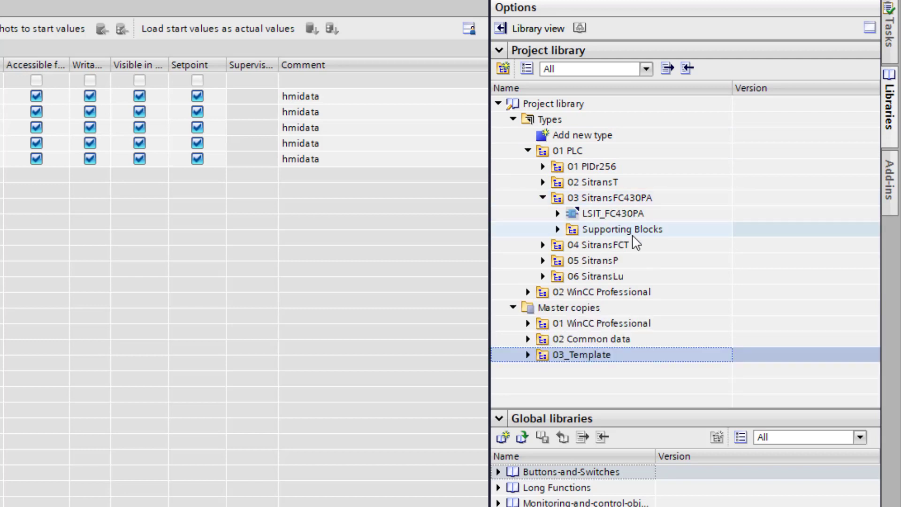
{"action": "left_click", "coordinate": [541, 197]}
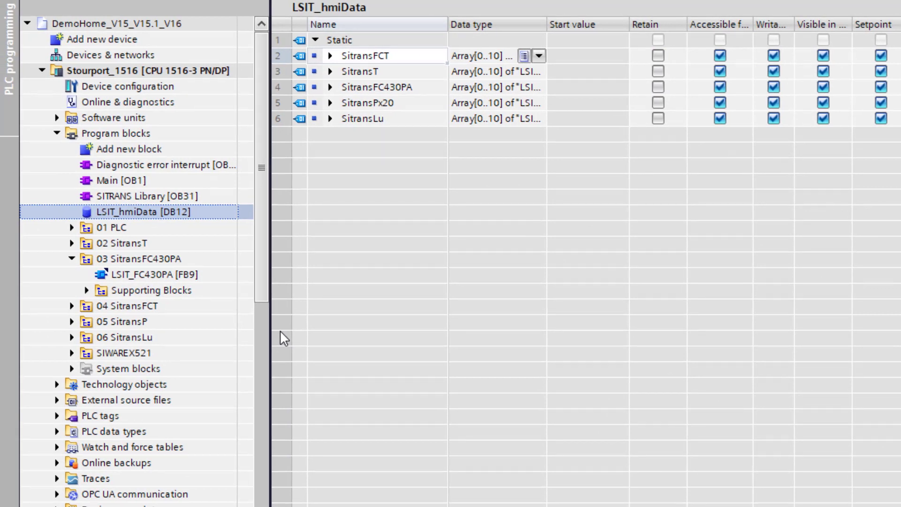
{"action": "mouse_move", "coordinate": [131, 201]}
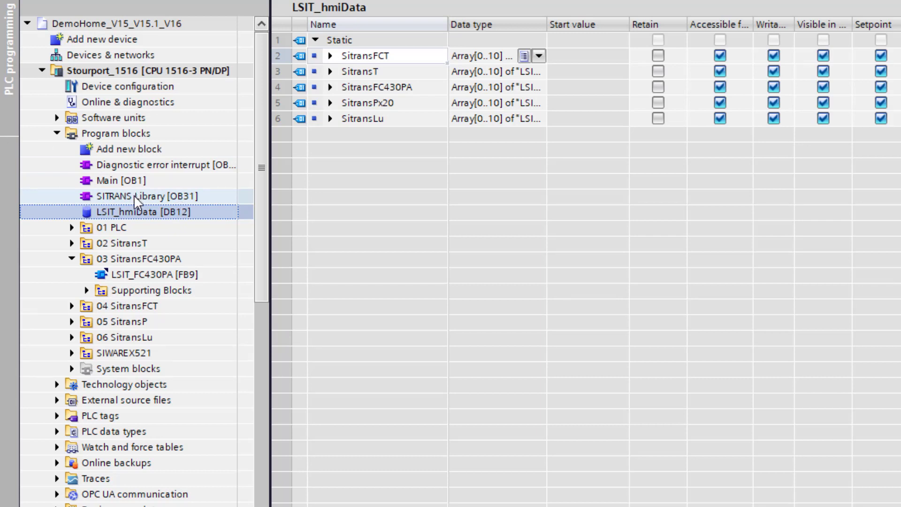
Open SITRANS Library [OB31], add Network 6 after Network 5, and type its title
{"action": "double_click", "coordinate": [142, 196]}
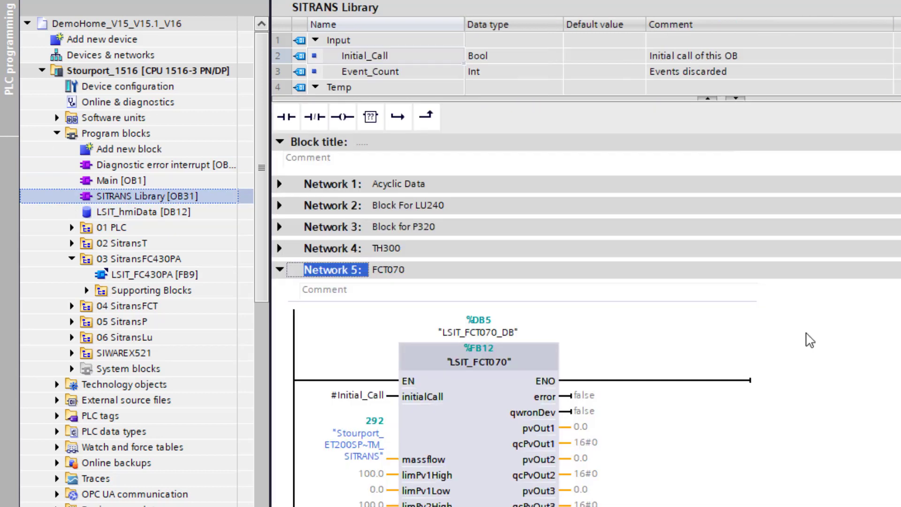
{"action": "left_click", "coordinate": [279, 269]}
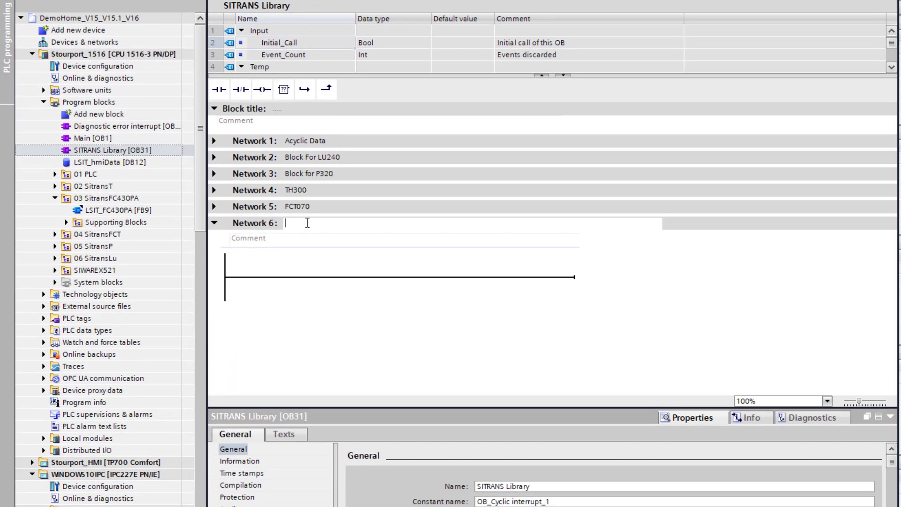
{"action": "type", "text": "FCT030"}
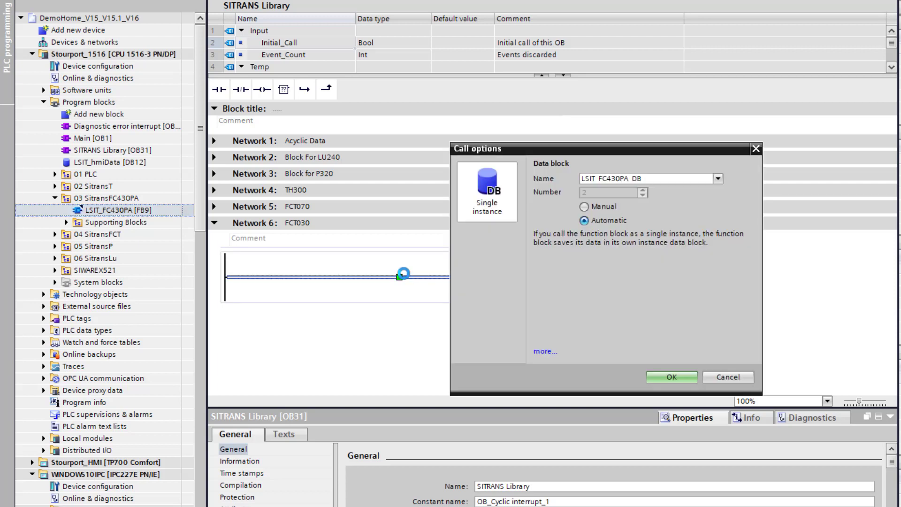
Confirm the single-instance call with data block LSIT_FC430PA_DB, then select the new block
{"action": "triple_click", "coordinate": [641, 179]}
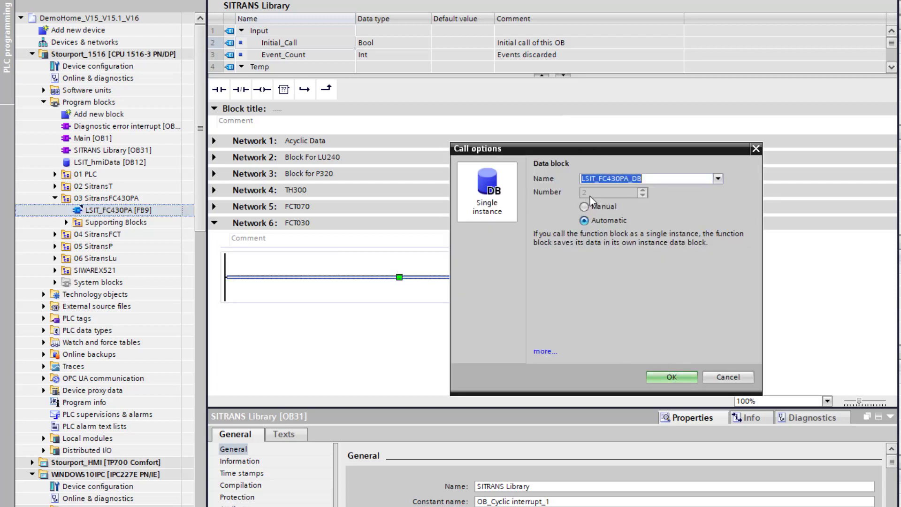
{"action": "left_click", "coordinate": [671, 377]}
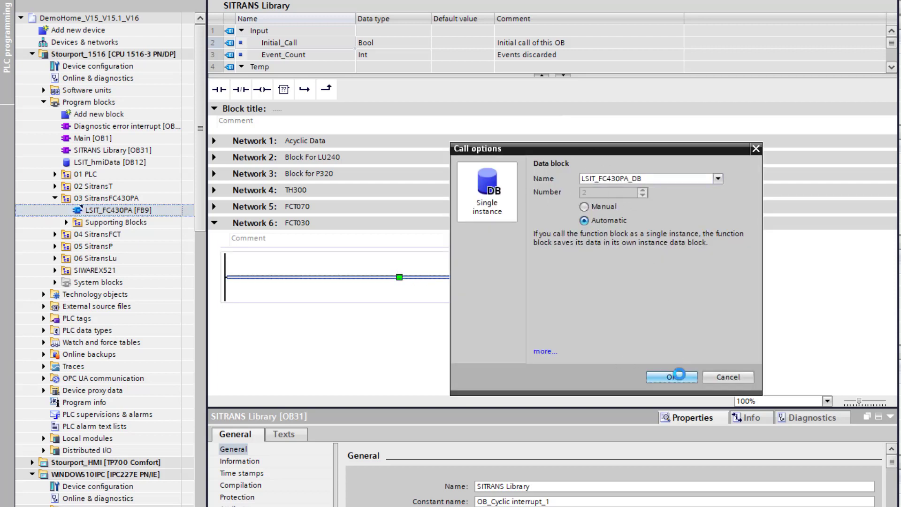
{"action": "left_click", "coordinate": [671, 376]}
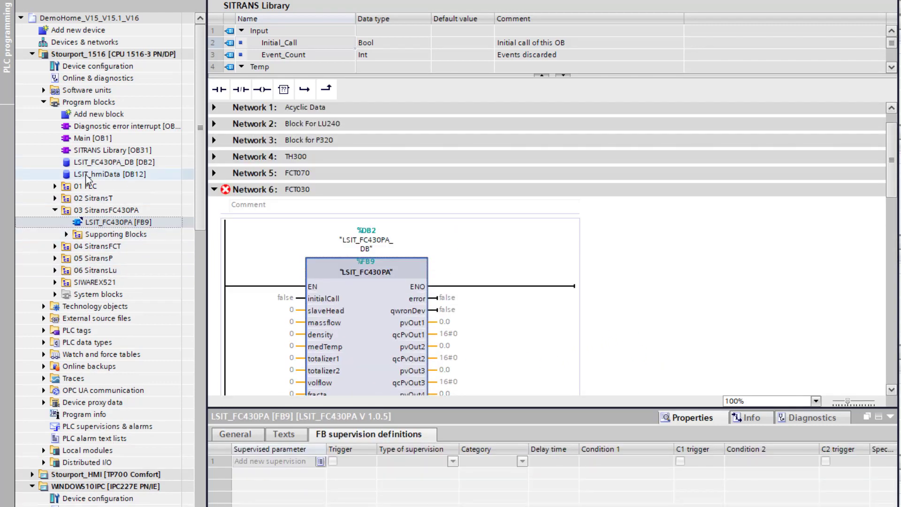
{"action": "left_click", "coordinate": [109, 162]}
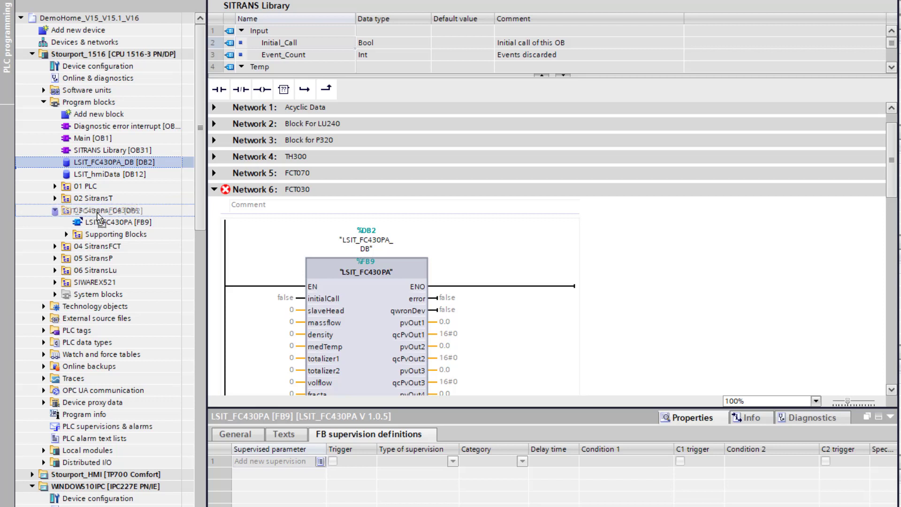
Move LSIT_FC430PA_DB [DB2] into the 03 SitransFC430PA folder
{"action": "left_click", "coordinate": [109, 222]}
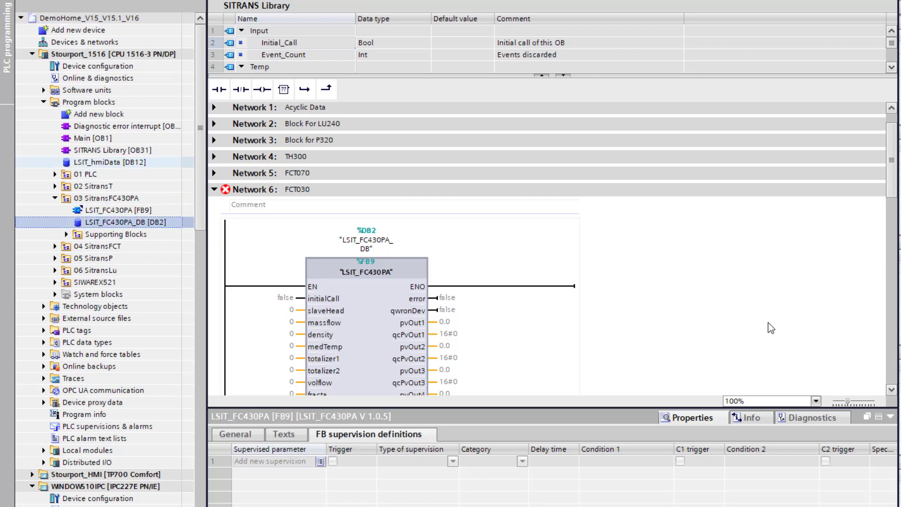
{"action": "mouse_move", "coordinate": [327, 285]}
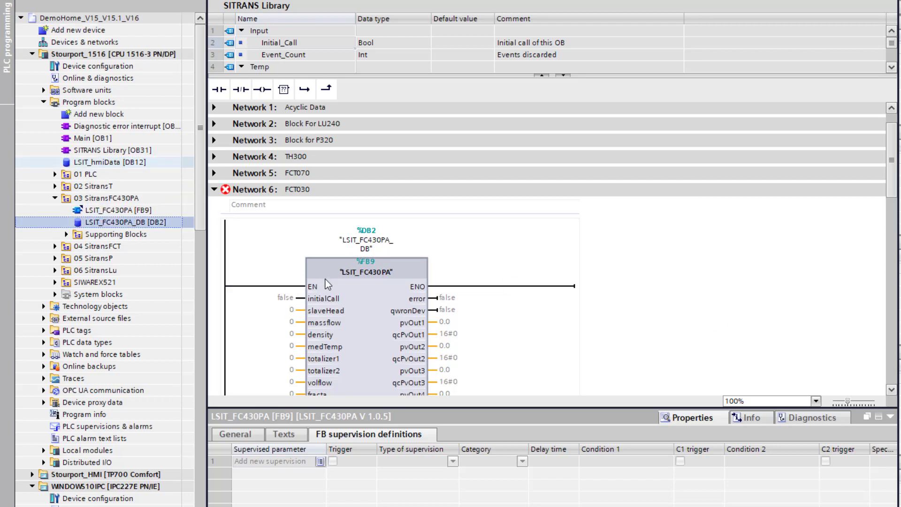
{"action": "scroll", "scroll_direction": "up", "scroll_amount": 3}
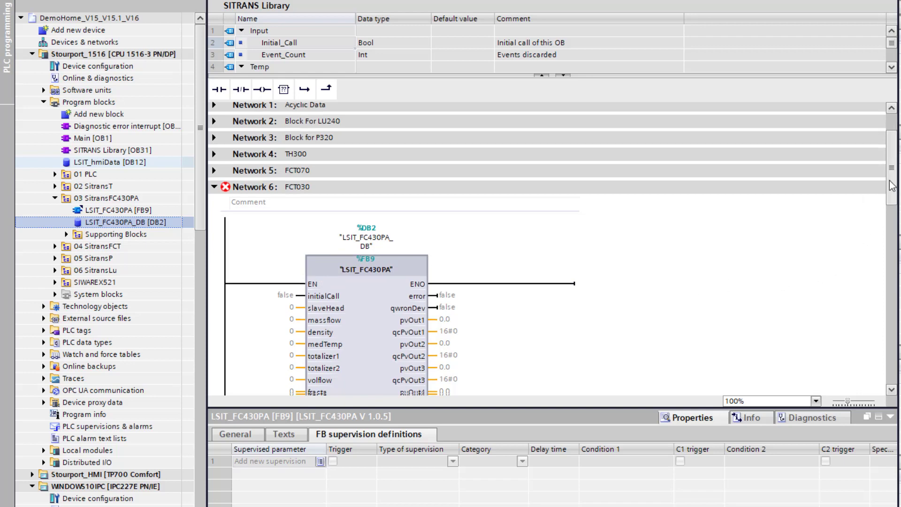
{"action": "scroll", "scroll_direction": "down", "scroll_amount": 3}
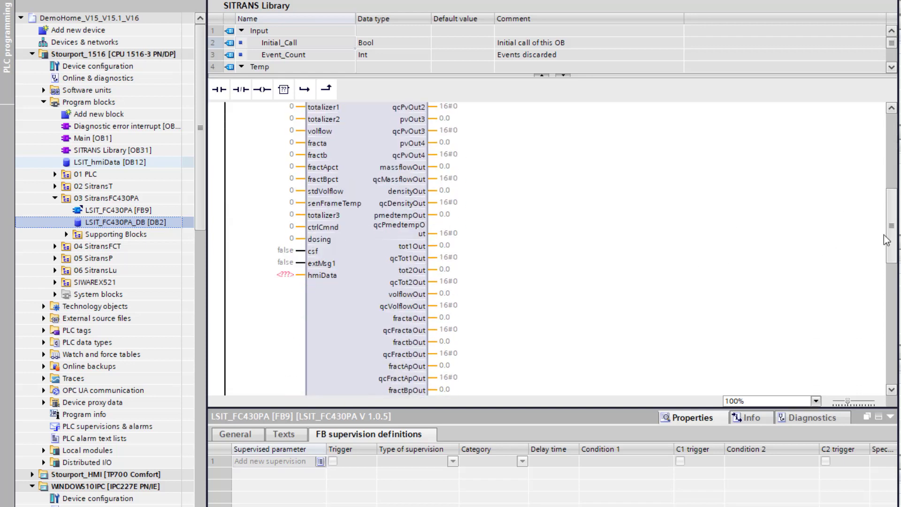
{"action": "scroll", "scroll_direction": "up", "scroll_amount": 3}
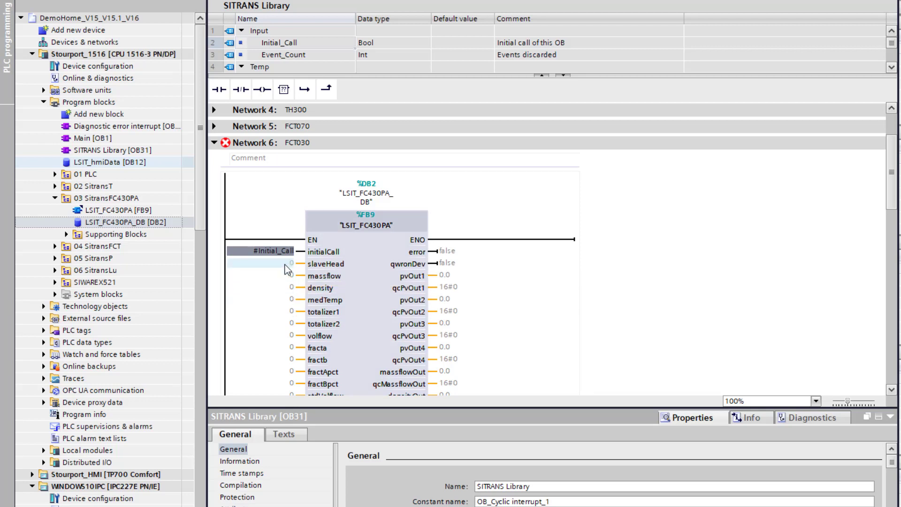
{"action": "mouse_move", "coordinate": [292, 333]}
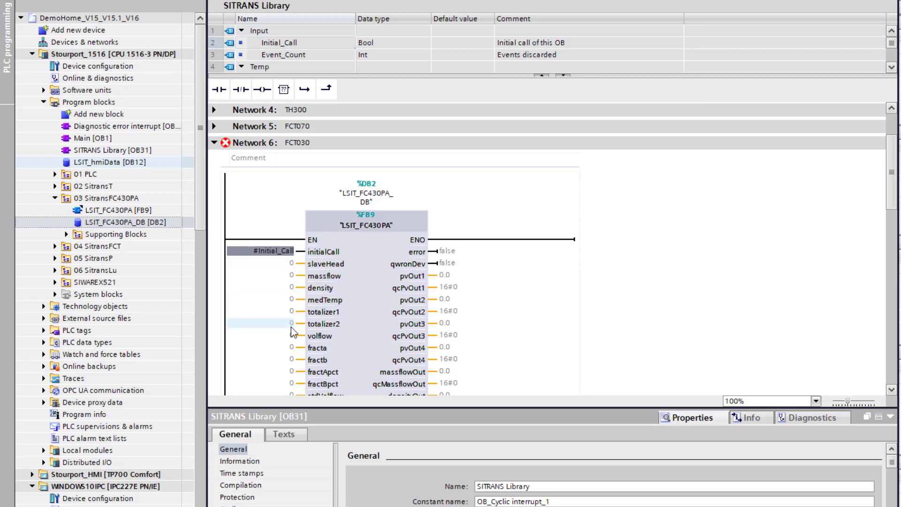
{"action": "mouse_move", "coordinate": [292, 365]}
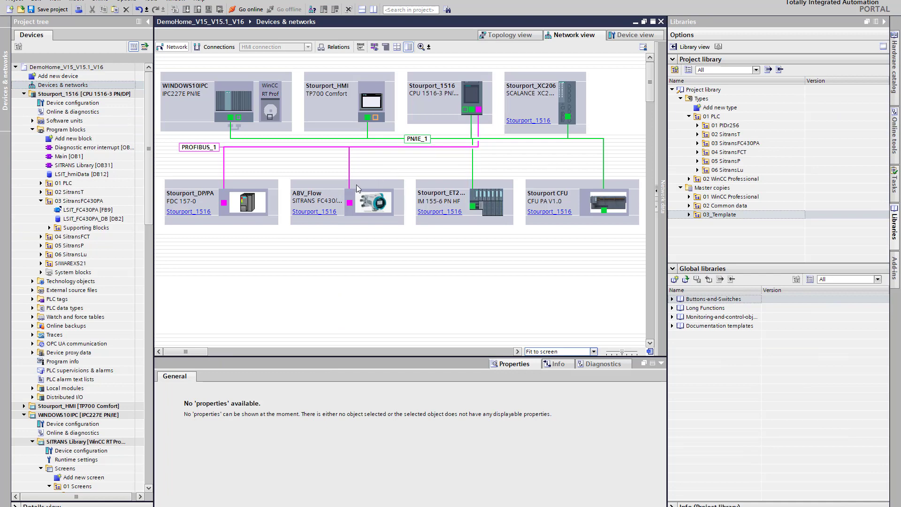
Assign the ABV_Flow~Head hardware identifier to slaveHead, then look up Density_1's identifier
{"action": "double_click", "coordinate": [372, 202]}
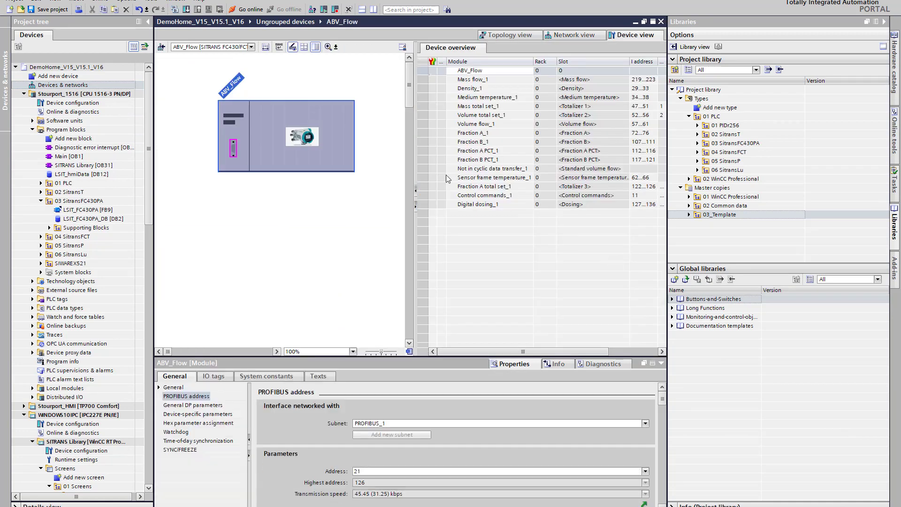
{"action": "double_click", "coordinate": [74, 163]}
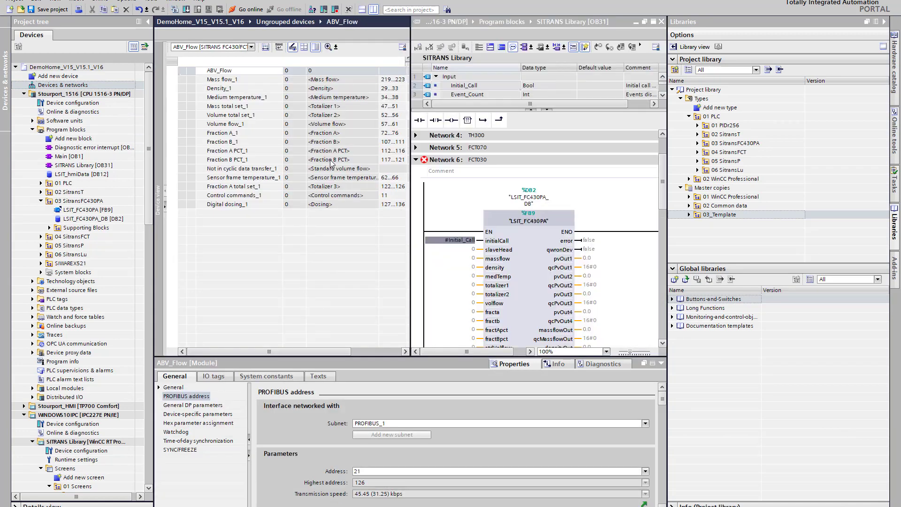
{"action": "left_click", "coordinate": [261, 379]}
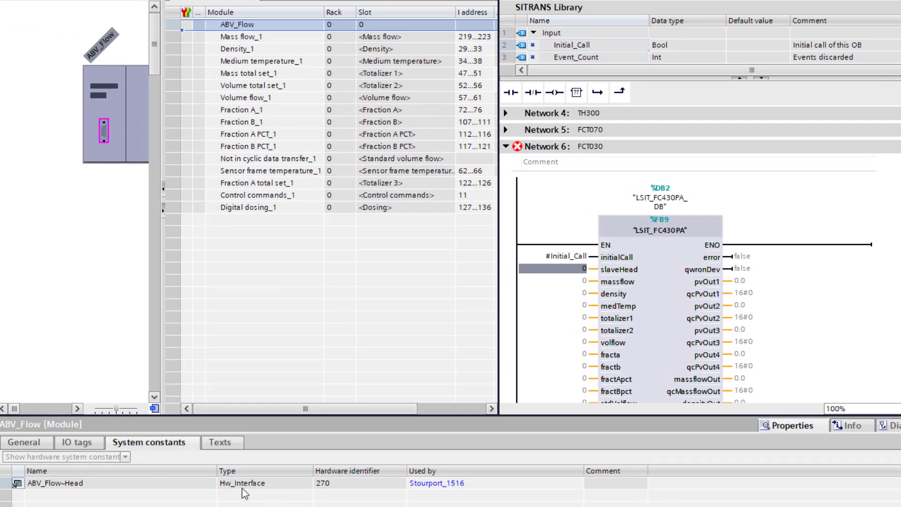
{"action": "mouse_move", "coordinate": [374, 148]}
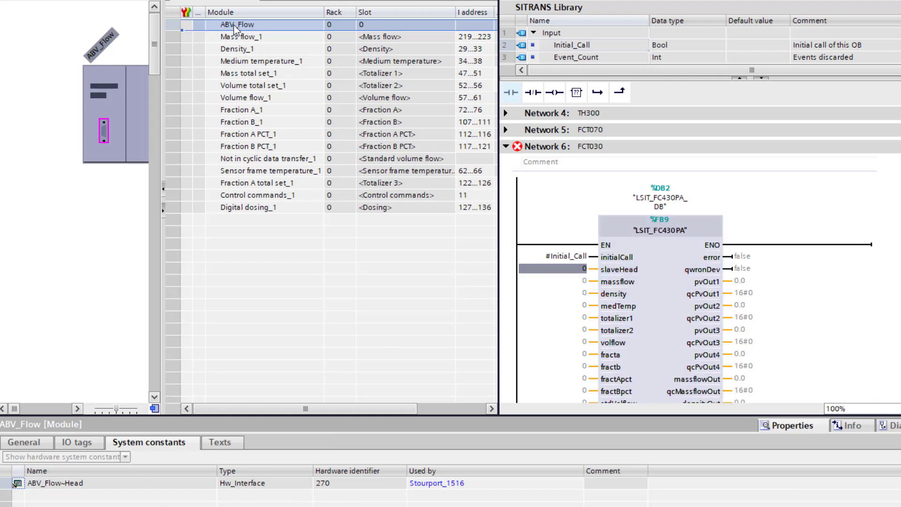
{"action": "mouse_move", "coordinate": [52, 486]}
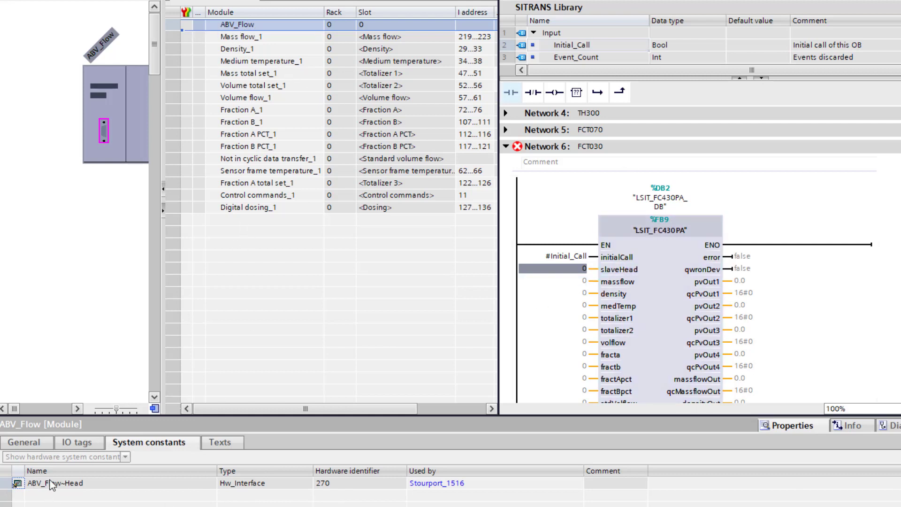
{"action": "double_click", "coordinate": [54, 483]}
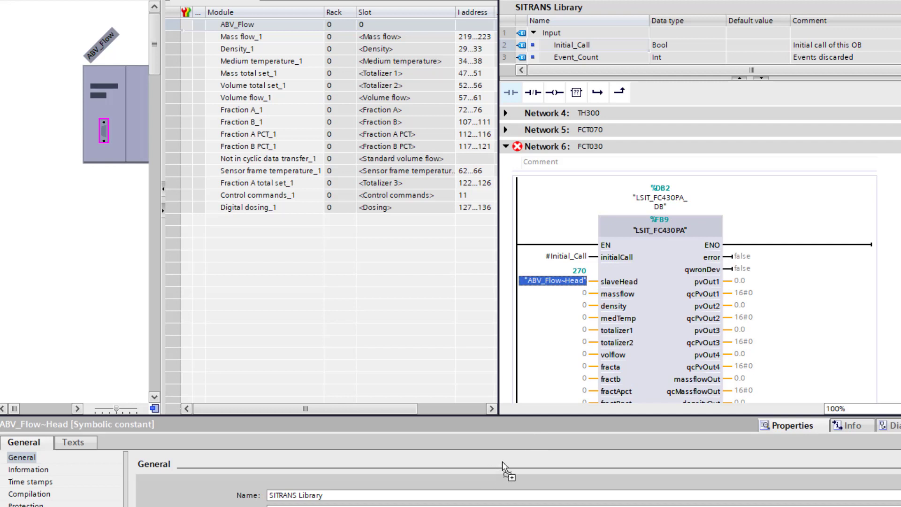
{"action": "left_click", "coordinate": [150, 442]}
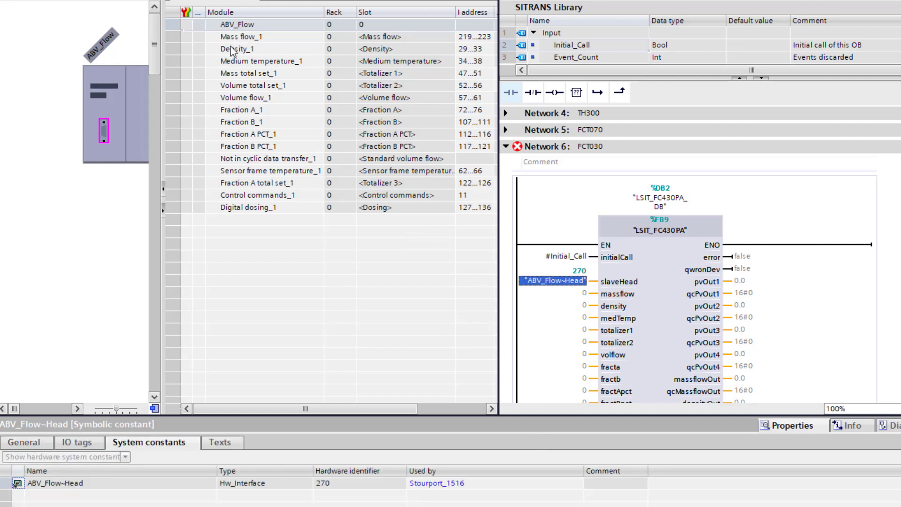
{"action": "left_click", "coordinate": [249, 36]}
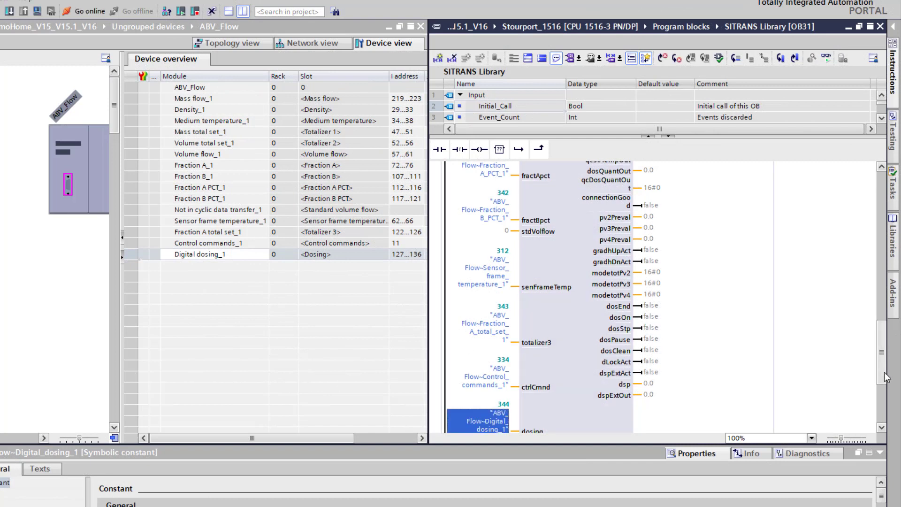
{"action": "scroll", "scroll_direction": "up", "scroll_amount": 3}
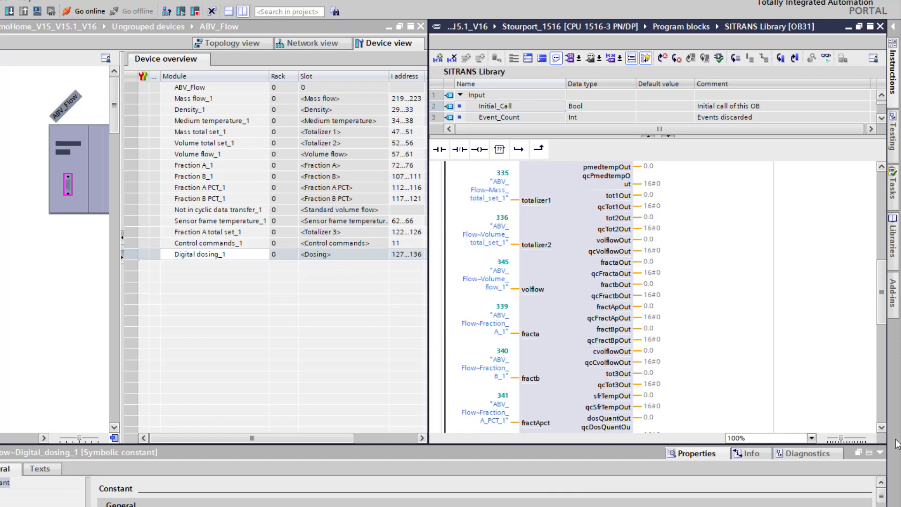
{"action": "mouse_move", "coordinate": [147, 221]}
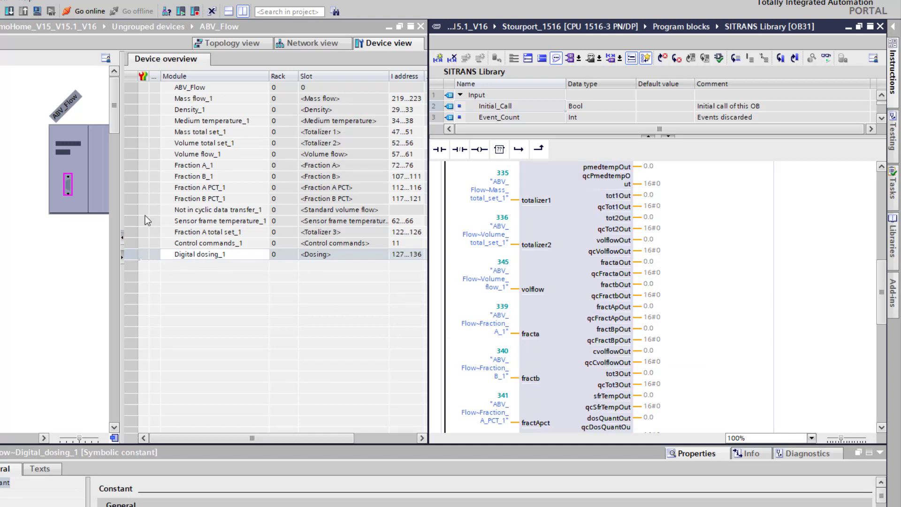
{"action": "left_click", "coordinate": [217, 209]}
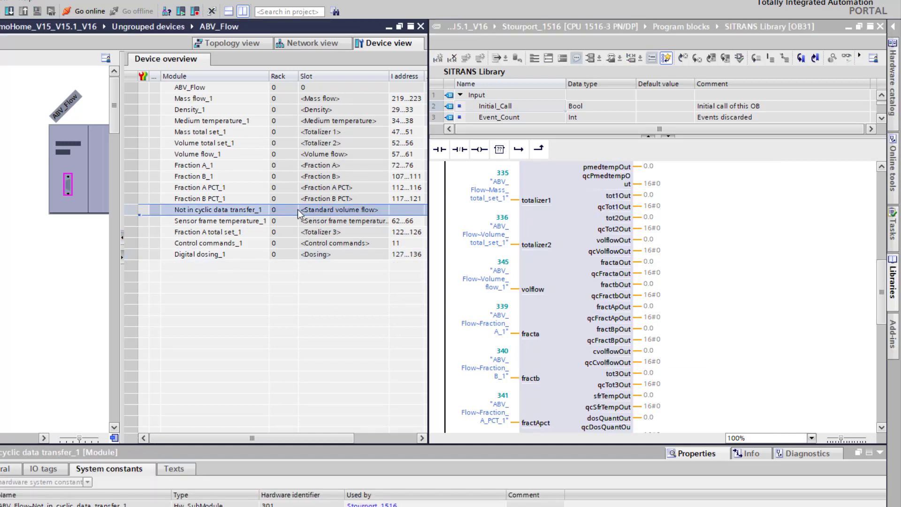
{"action": "mouse_move", "coordinate": [368, 221]}
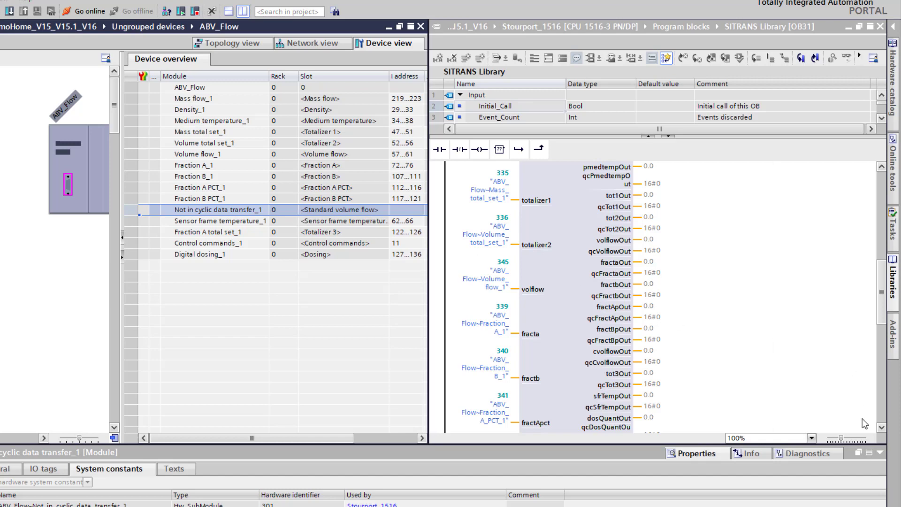
{"action": "scroll", "scroll_direction": "down", "scroll_amount": 3}
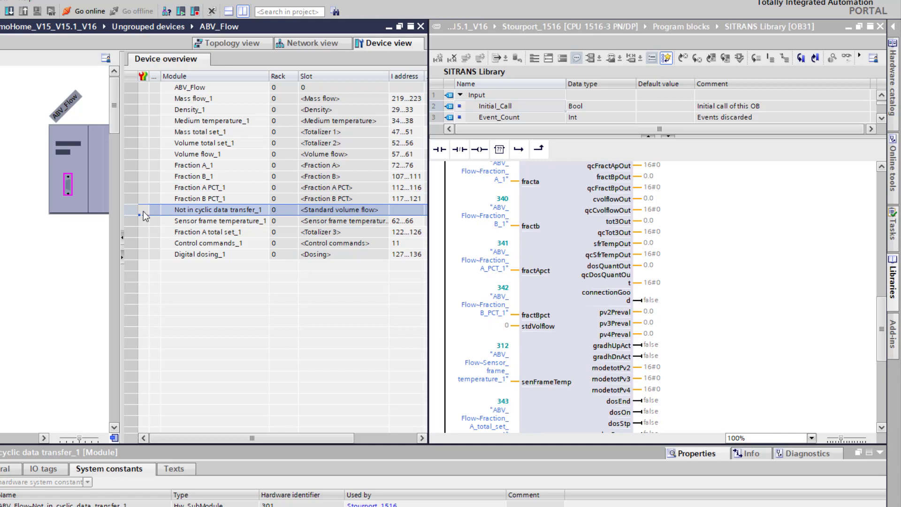
{"action": "mouse_move", "coordinate": [492, 307]}
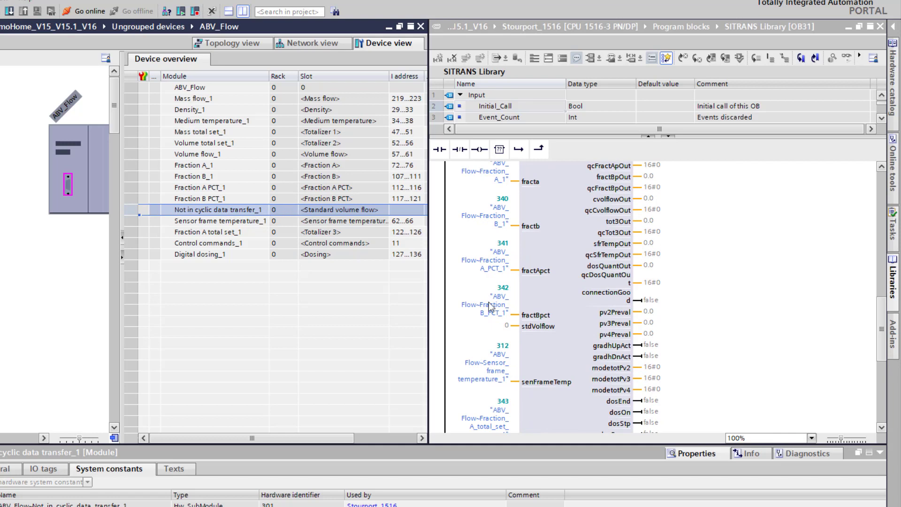
{"action": "mouse_move", "coordinate": [506, 325]}
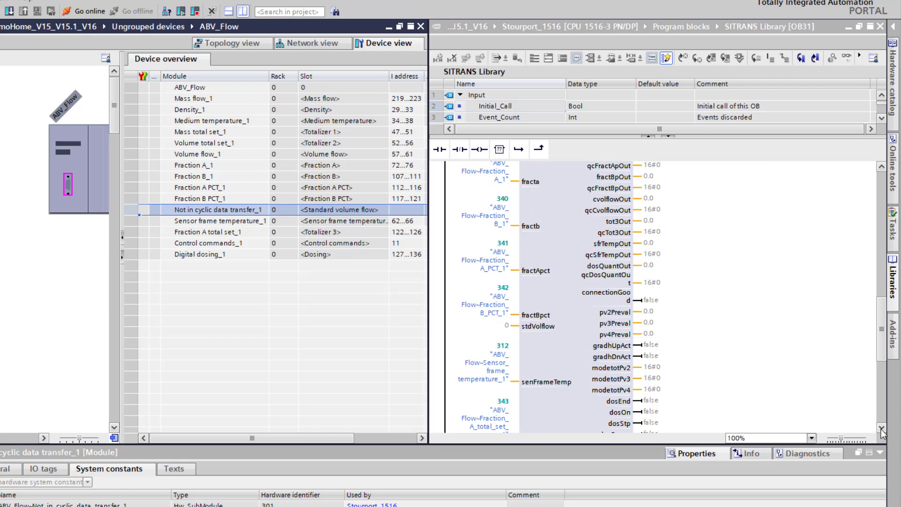
{"action": "scroll", "scroll_direction": "down", "scroll_amount": 3}
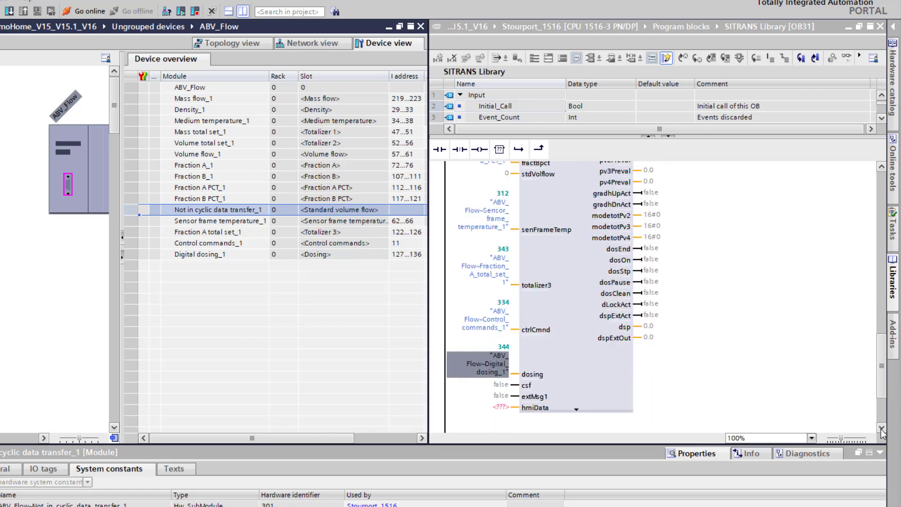
{"action": "scroll", "scroll_direction": "down", "scroll_amount": 3}
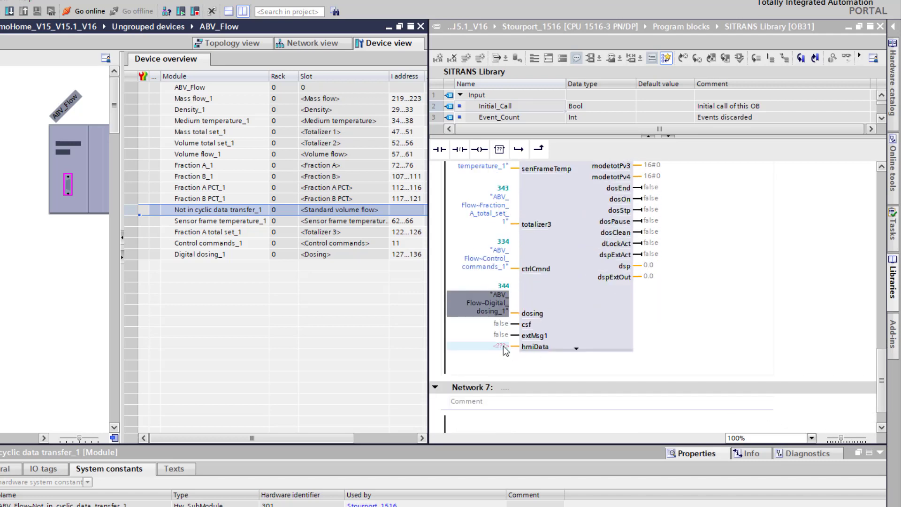
Enter "LSIT_hmiData".SitransFC430PA[0] as the FC430PA hmiData input
{"action": "left_click", "coordinate": [477, 346]}
{"action": "type", "text": "\"LSIT_hmiData\".sitransFC430PA[0]"}
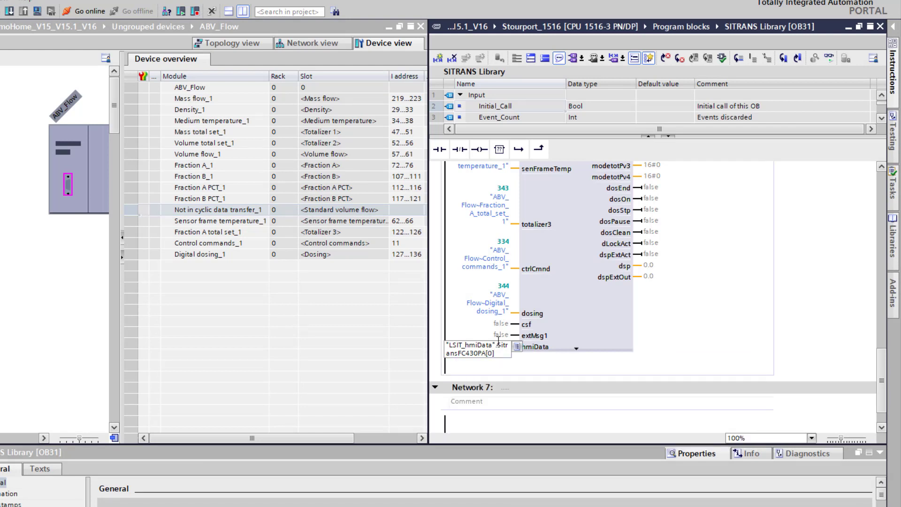
{"action": "scroll", "scroll_direction": "up", "scroll_amount": 3}
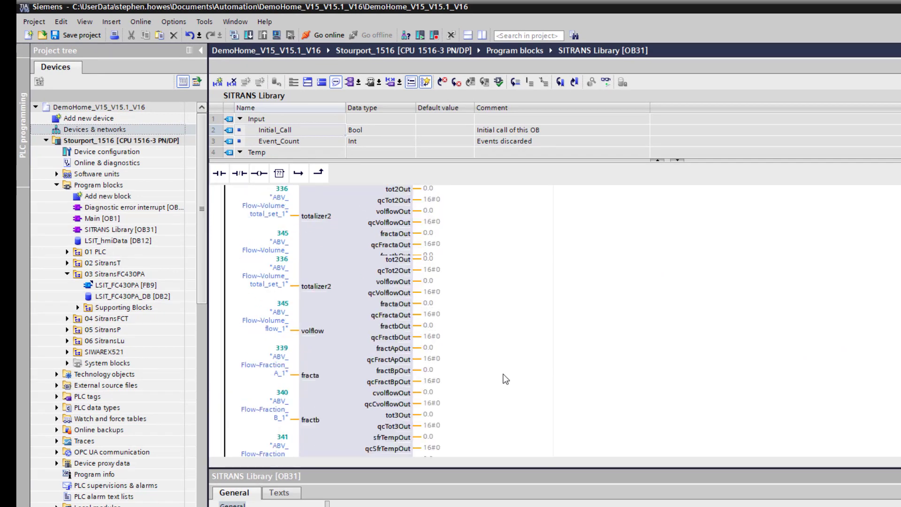
Select the Stourport_1516 PLC station and bring up its compile actions
{"action": "scroll", "scroll_direction": "up", "scroll_amount": 3}
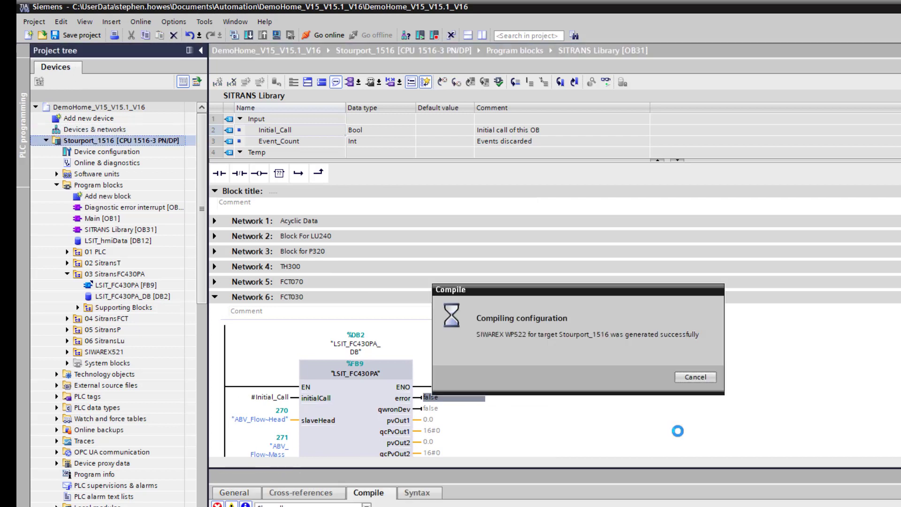
{"action": "left_click", "coordinate": [695, 377]}
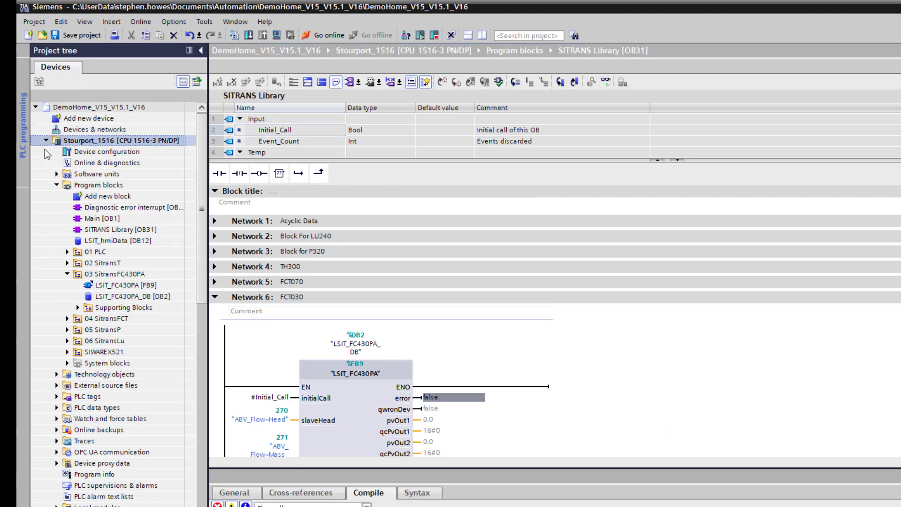
{"action": "right_click", "coordinate": [74, 141]}
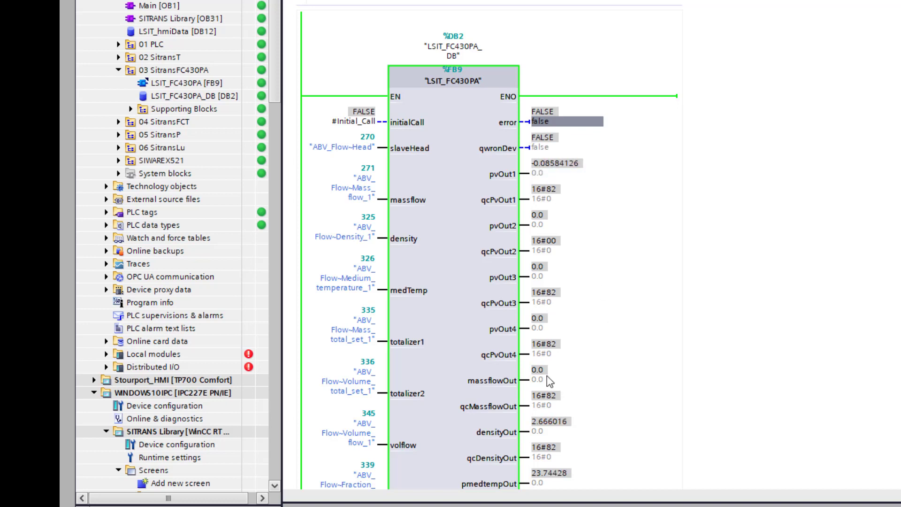
{"action": "mouse_move", "coordinate": [634, 363]}
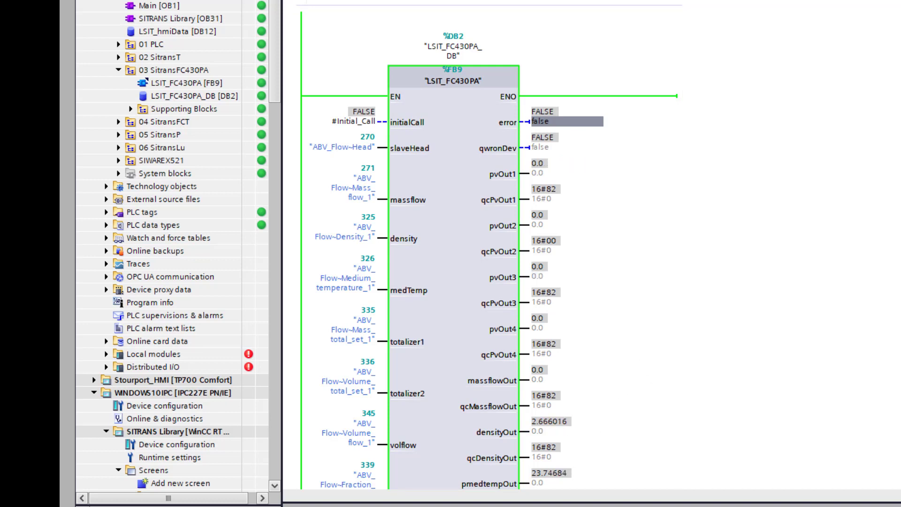
Scroll through Network 6 to watch live FC430PA outputs down to connectionGood
{"action": "scroll", "scroll_direction": "down", "scroll_amount": 3}
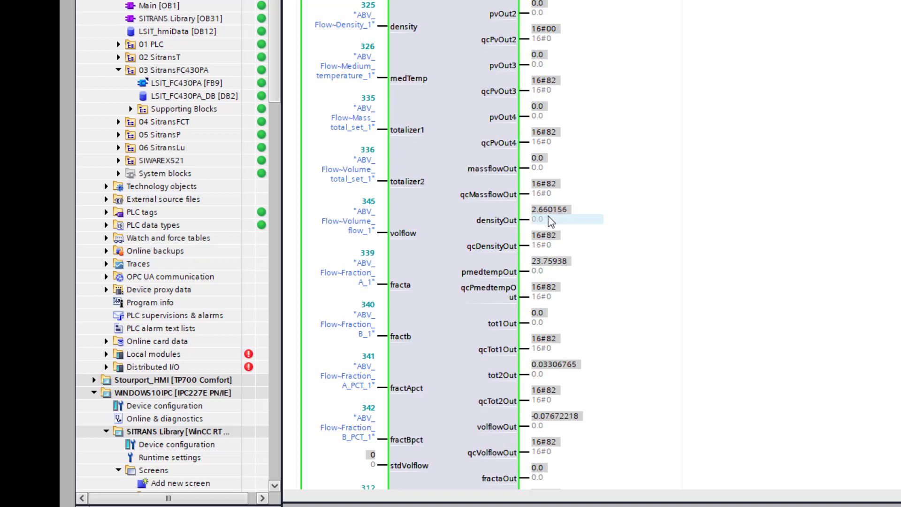
{"action": "mouse_move", "coordinate": [537, 220]}
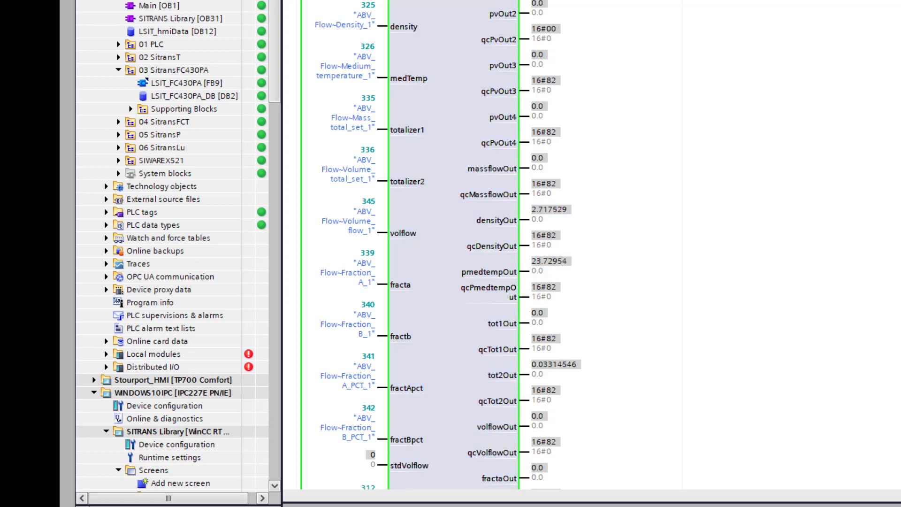
{"action": "scroll", "scroll_direction": "down", "scroll_amount": 3}
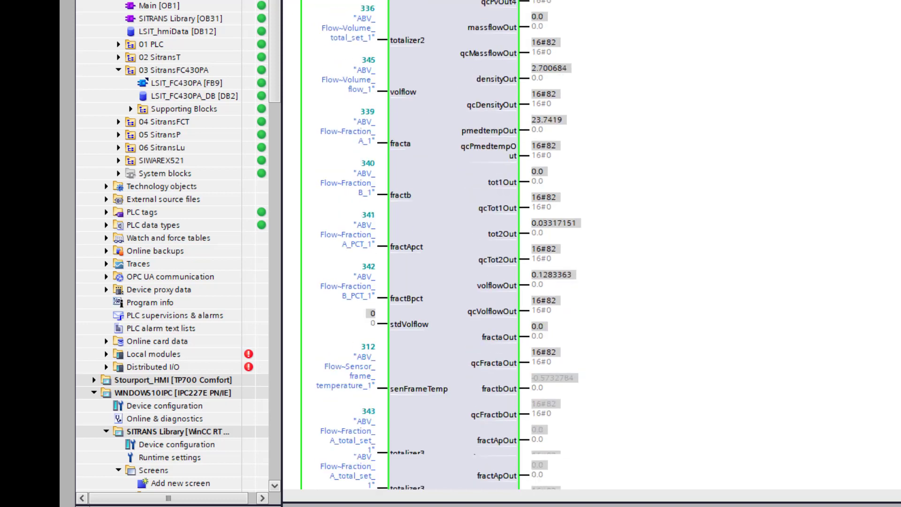
{"action": "scroll", "scroll_direction": "down", "scroll_amount": 3}
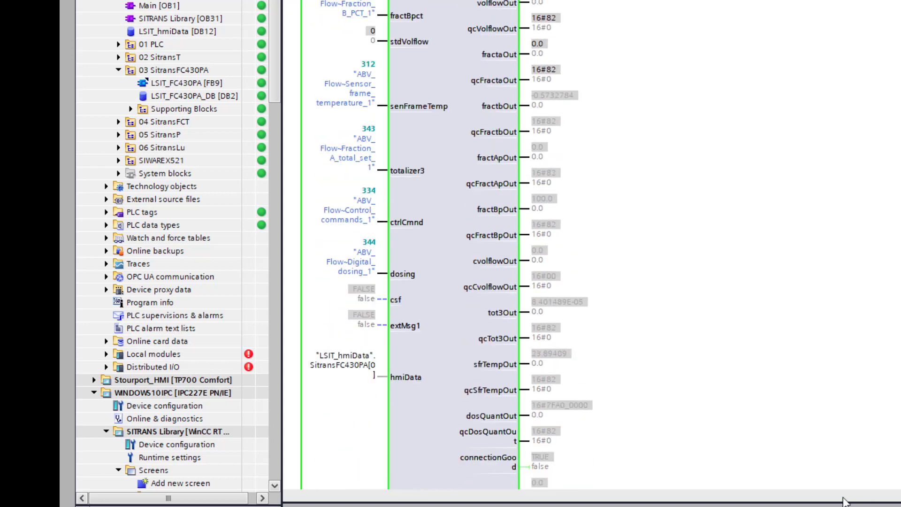